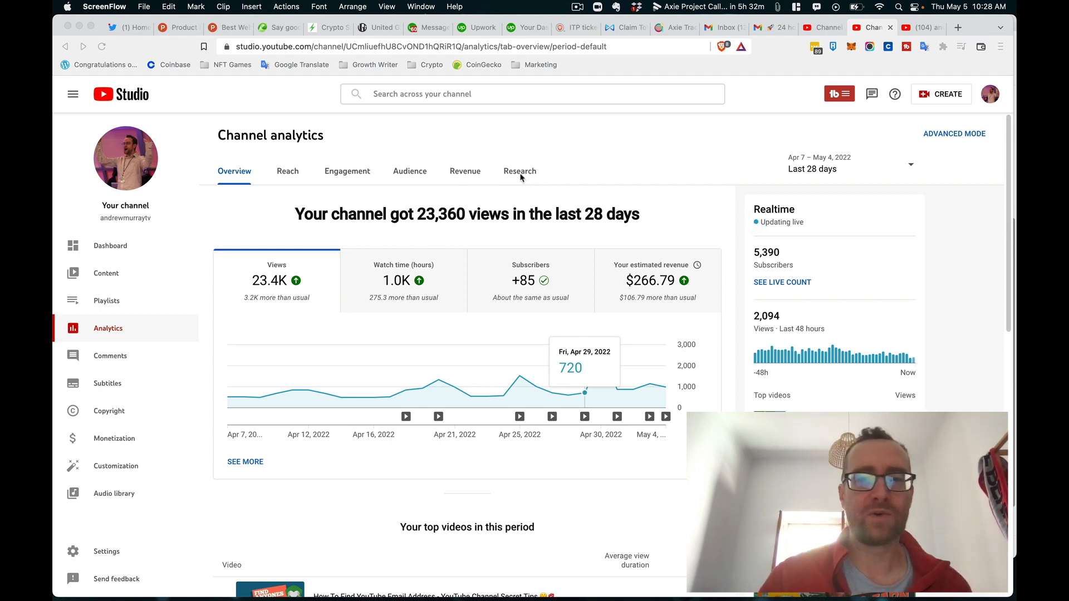
- Switch channel analytics to the Research section for exploring viewer searches
click(520, 172)
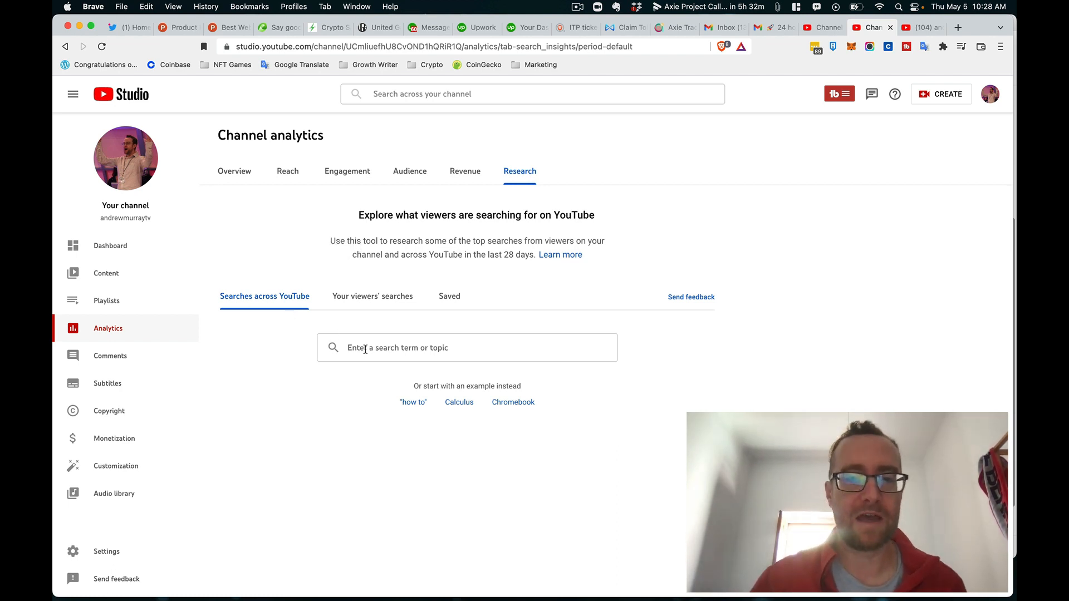
- Search 'play to earn' across all searches and check the Geography filter without changing it
text(play to earn)
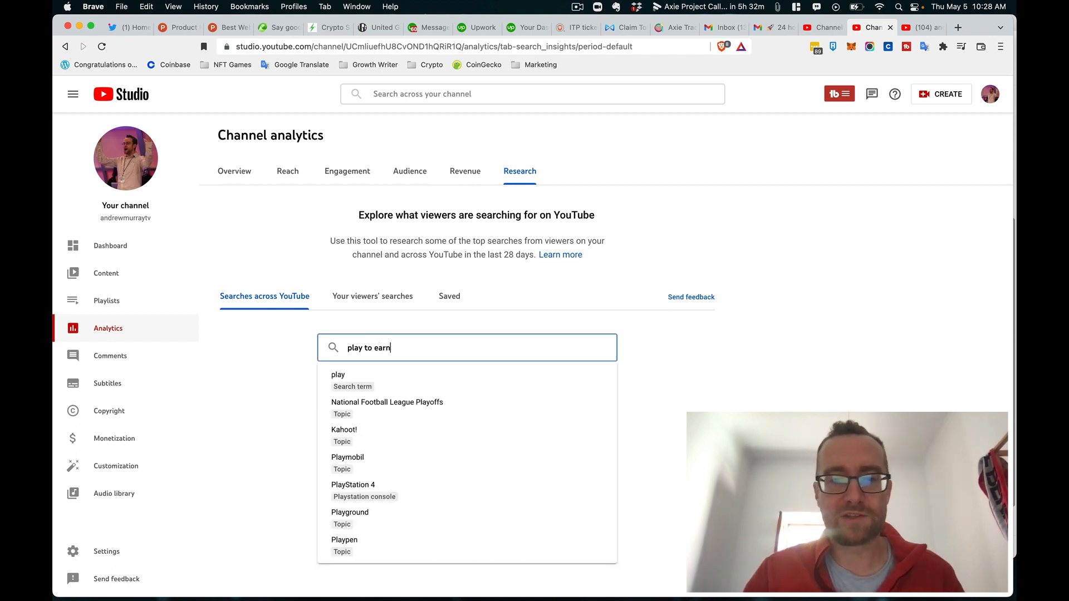
key(enter)
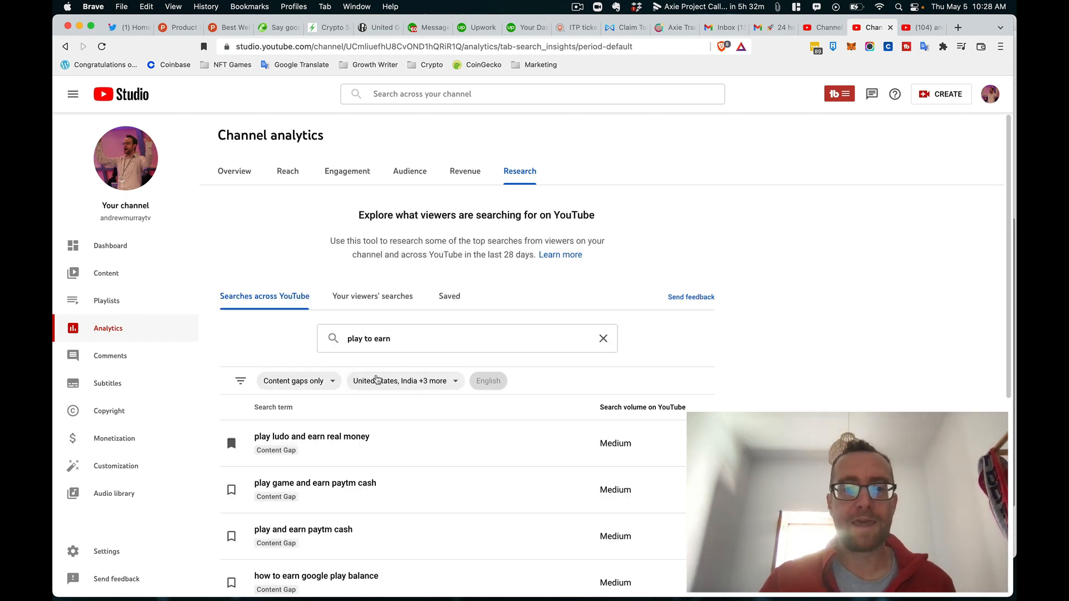
scroll(down, 3)
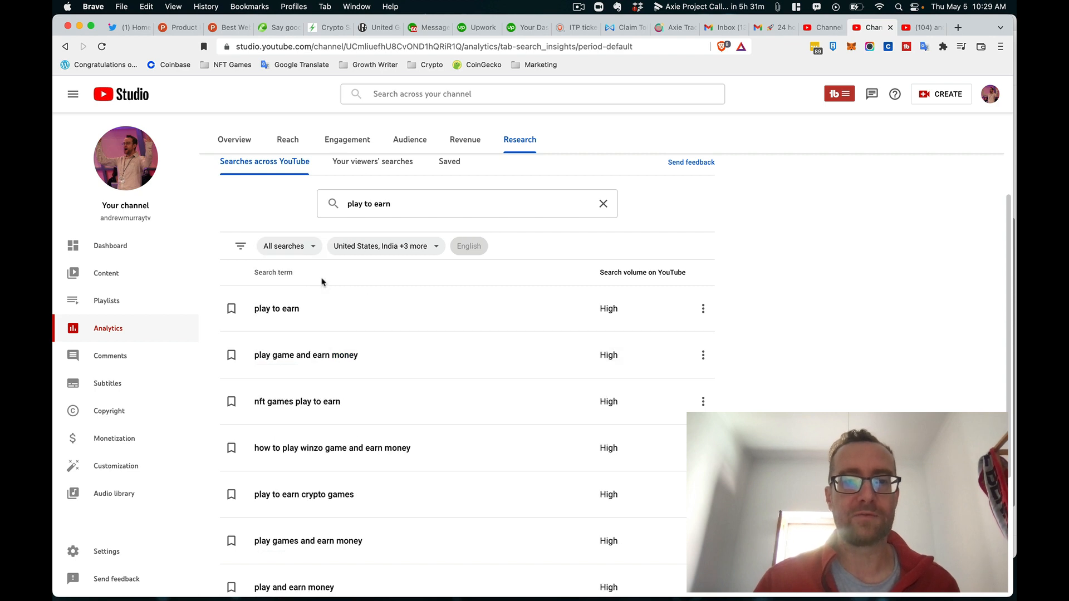
click(381, 246)
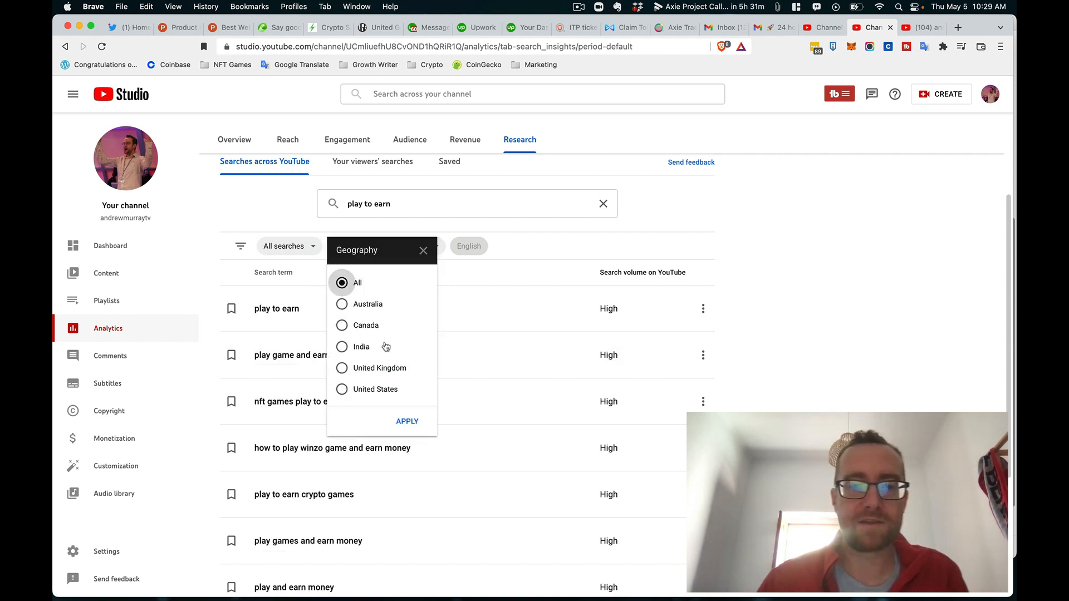
mouse_move(698, 229)
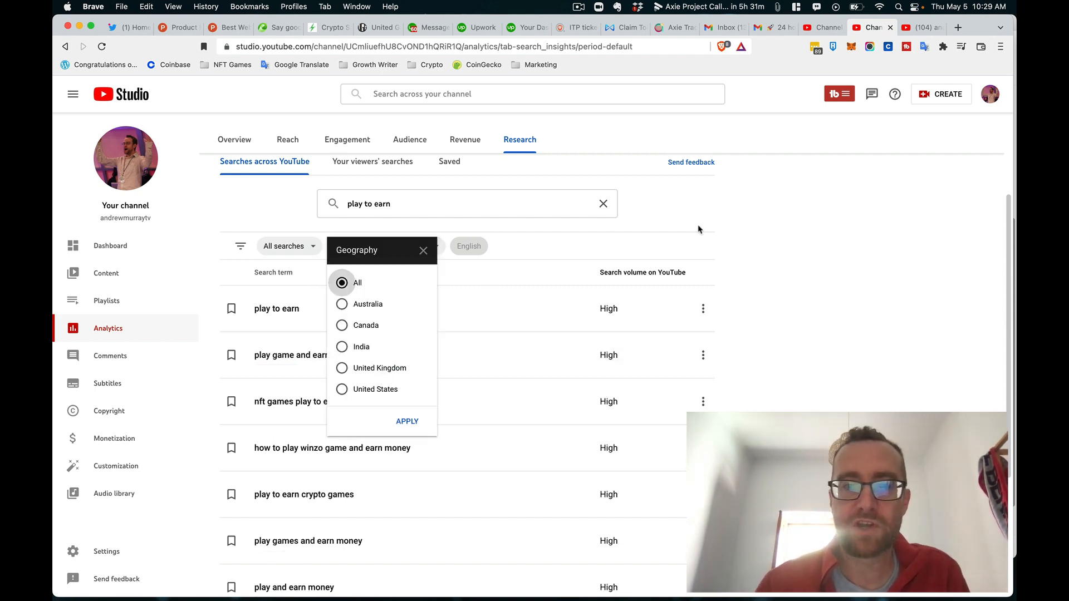
click(408, 421)
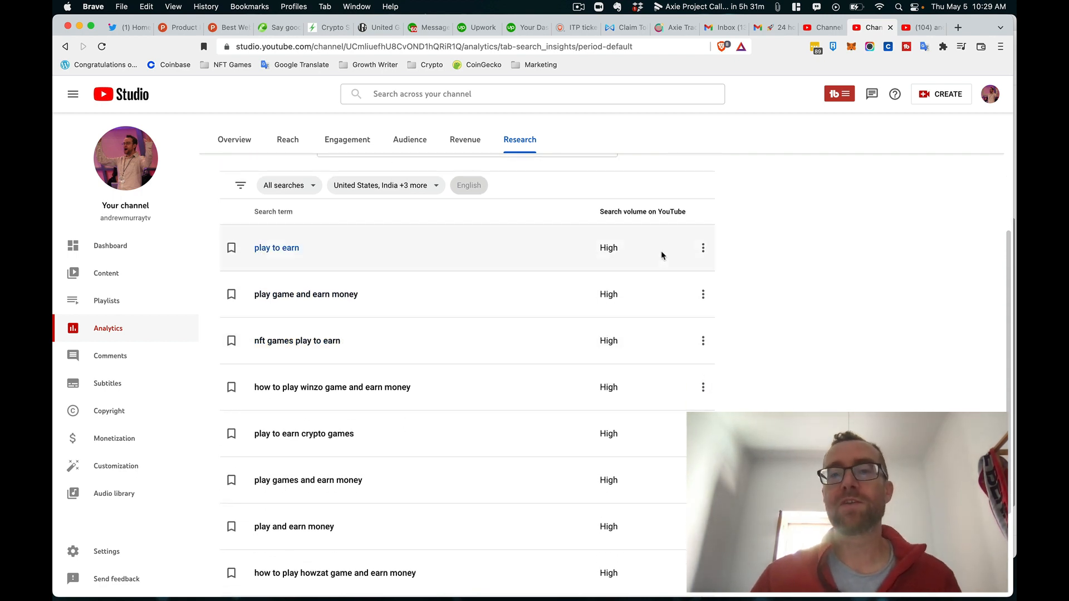
scroll(down, 3)
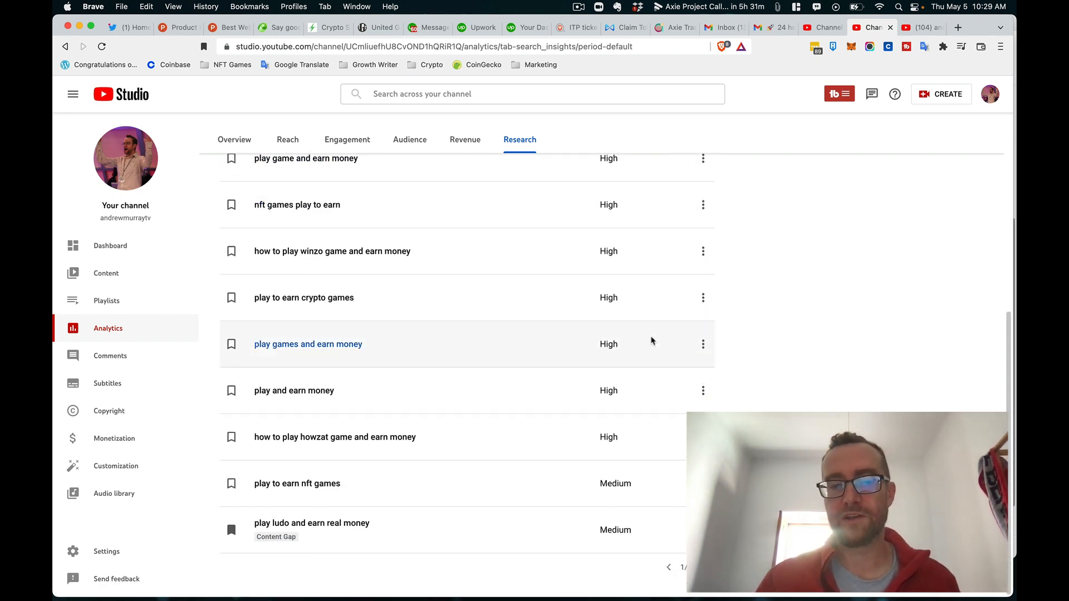
- Browse the 'play to earn' related terms and continue onto the next page of results
text(play to earn)
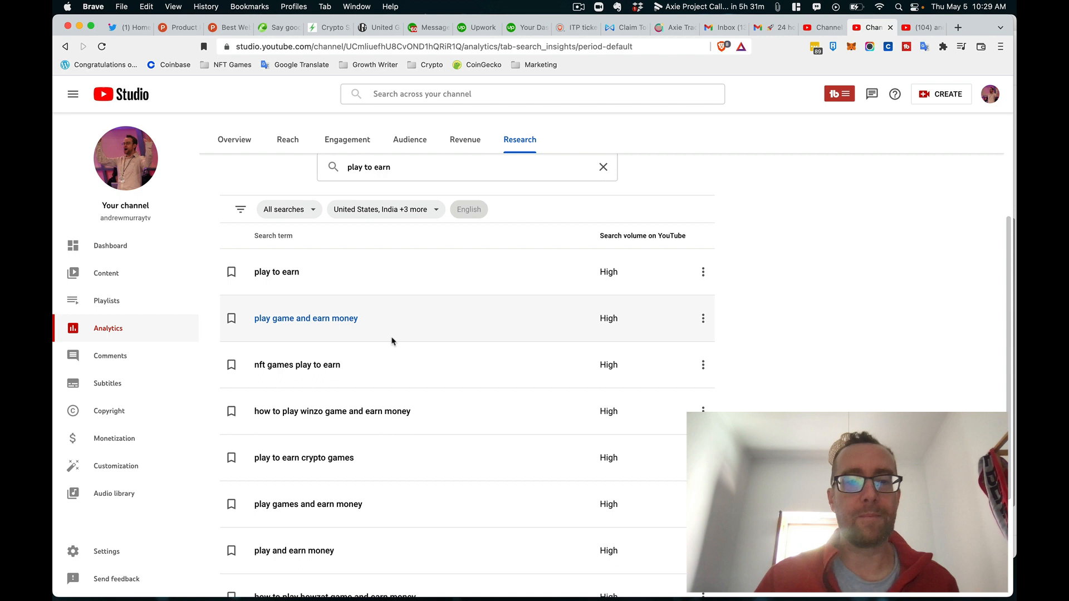
scroll(down, 3)
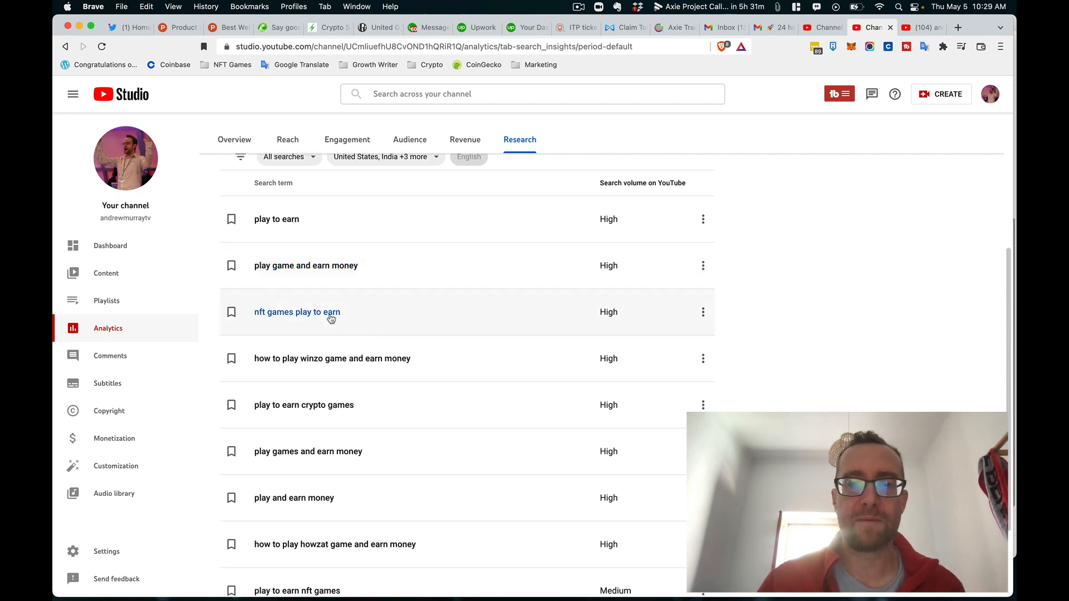
mouse_move(296, 312)
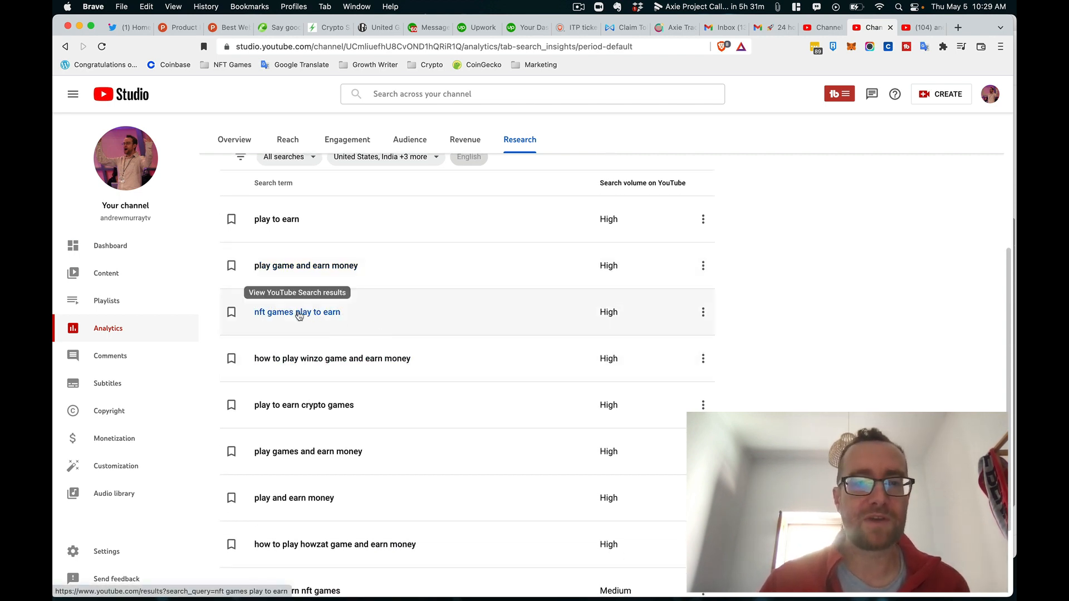
click(296, 312)
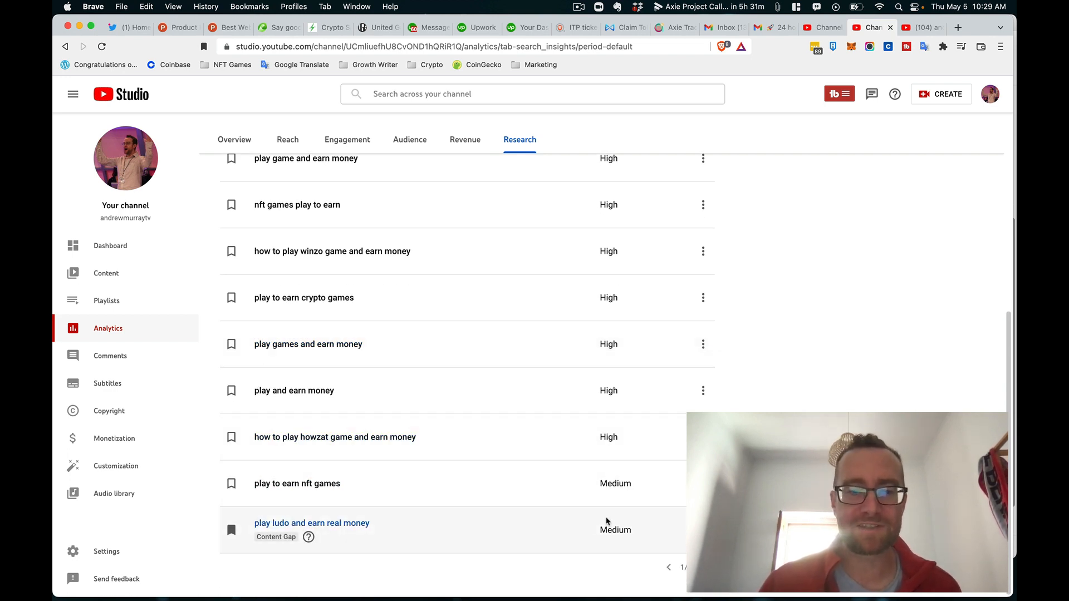
click(309, 537)
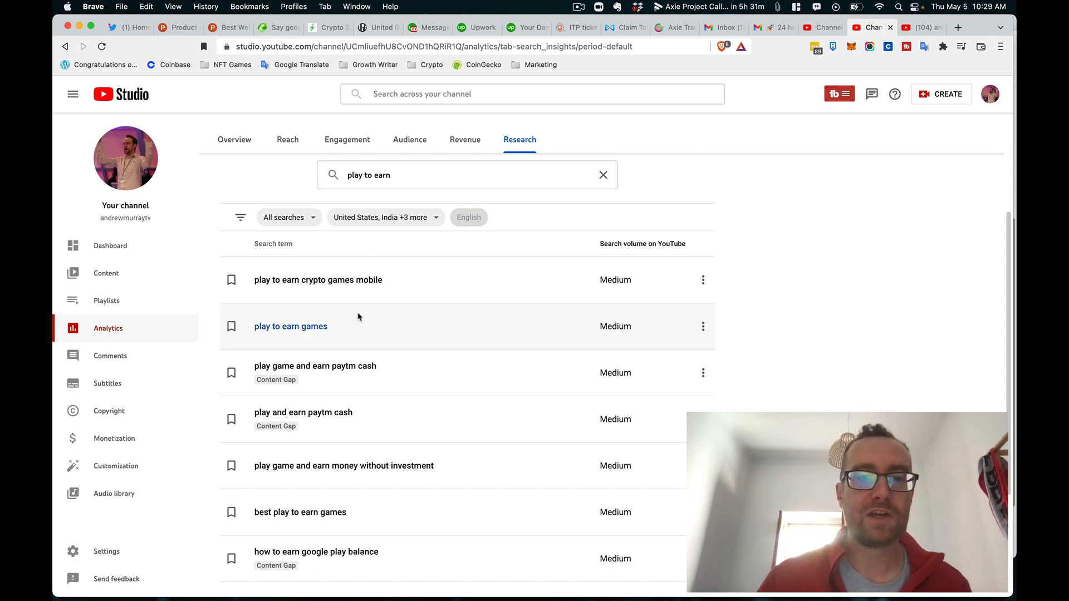
scroll(down, 3)
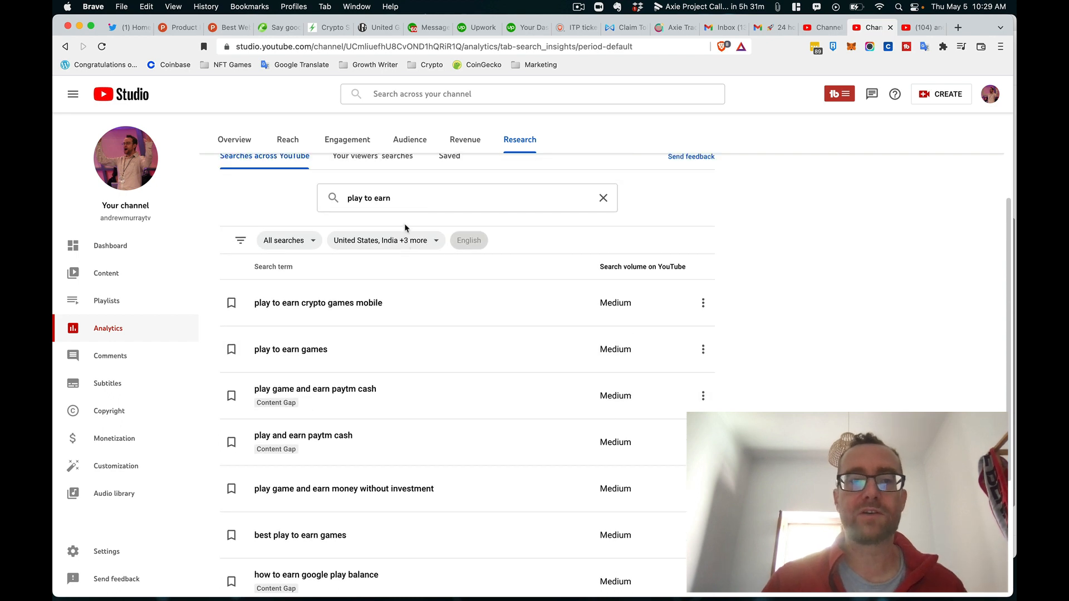
scroll(down, 3)
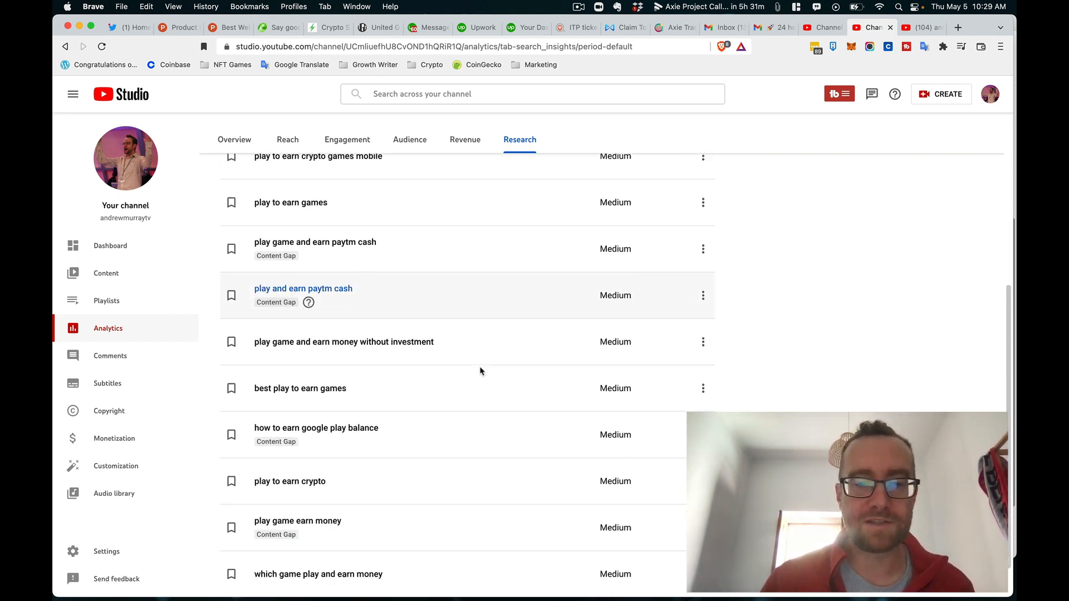
scroll(down, 3)
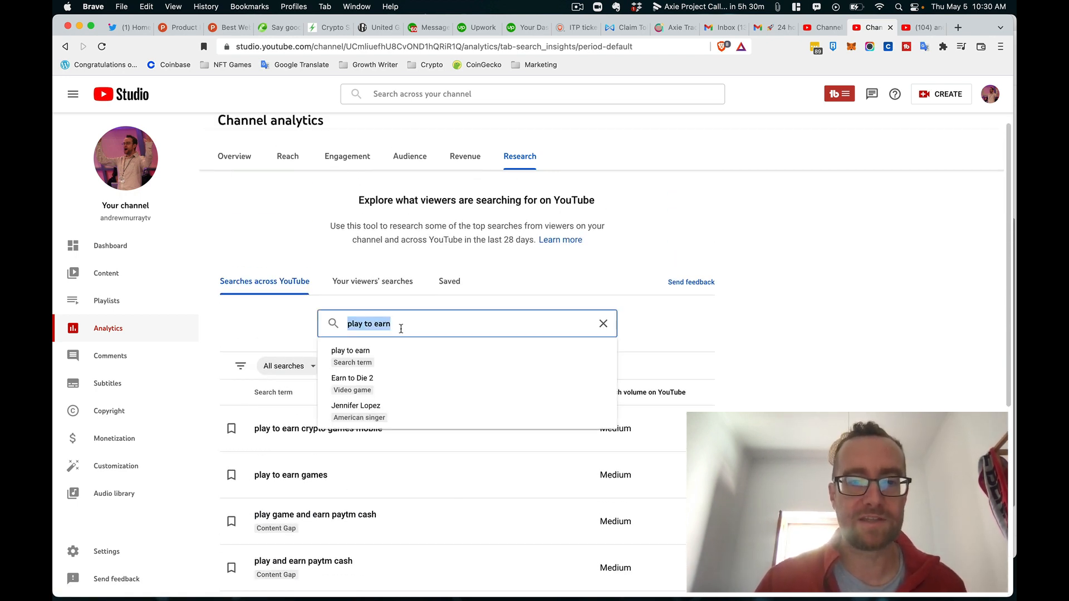
- Replace the search with 'pegaxy', review its terms and limit results to content gaps only
click(602, 323)
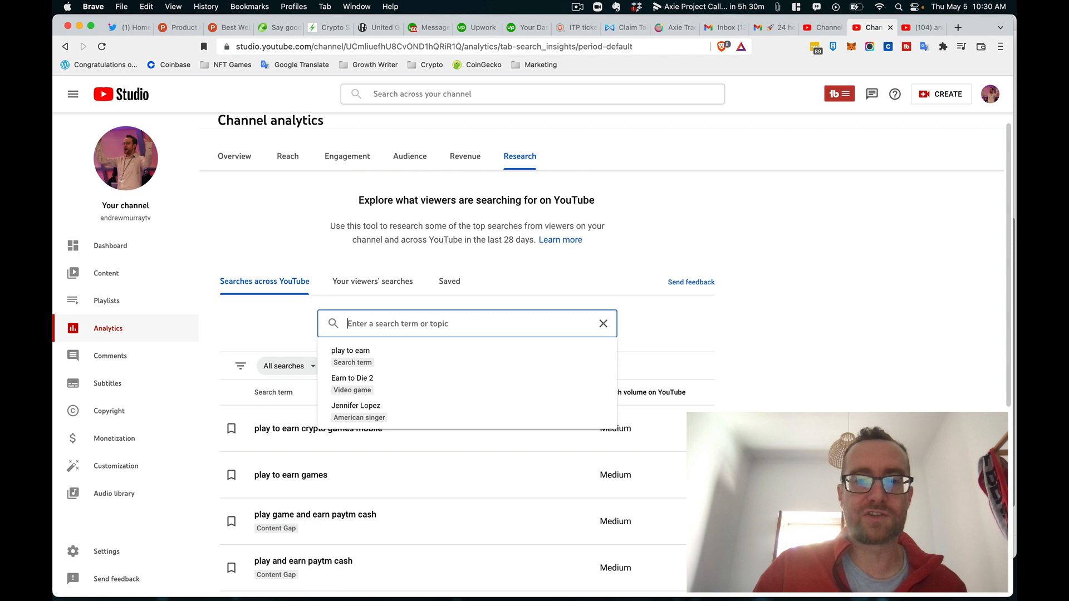
text(pegaxy)
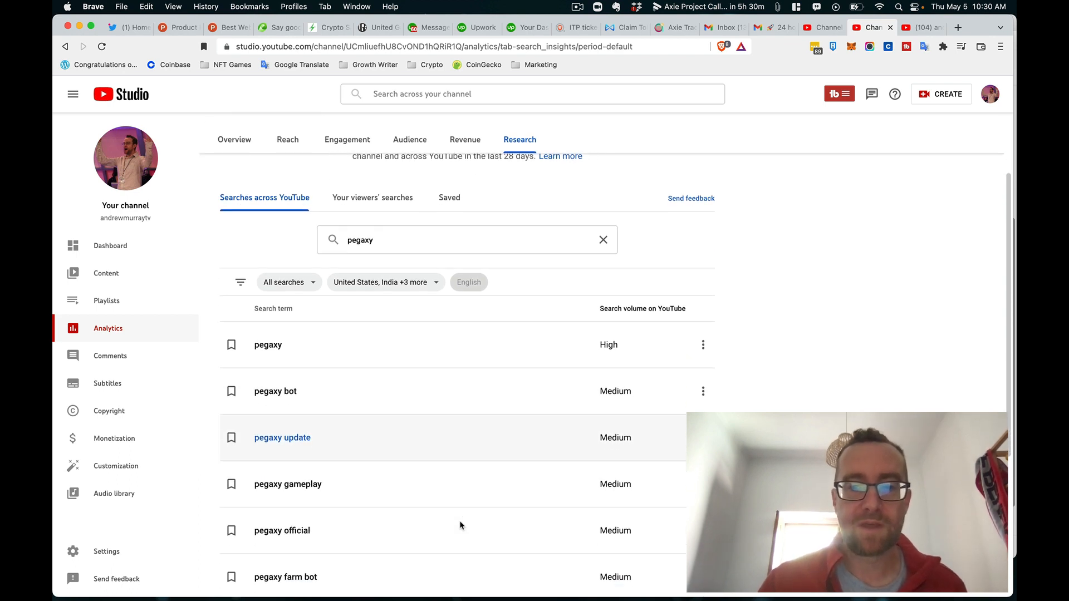
scroll(down, 3)
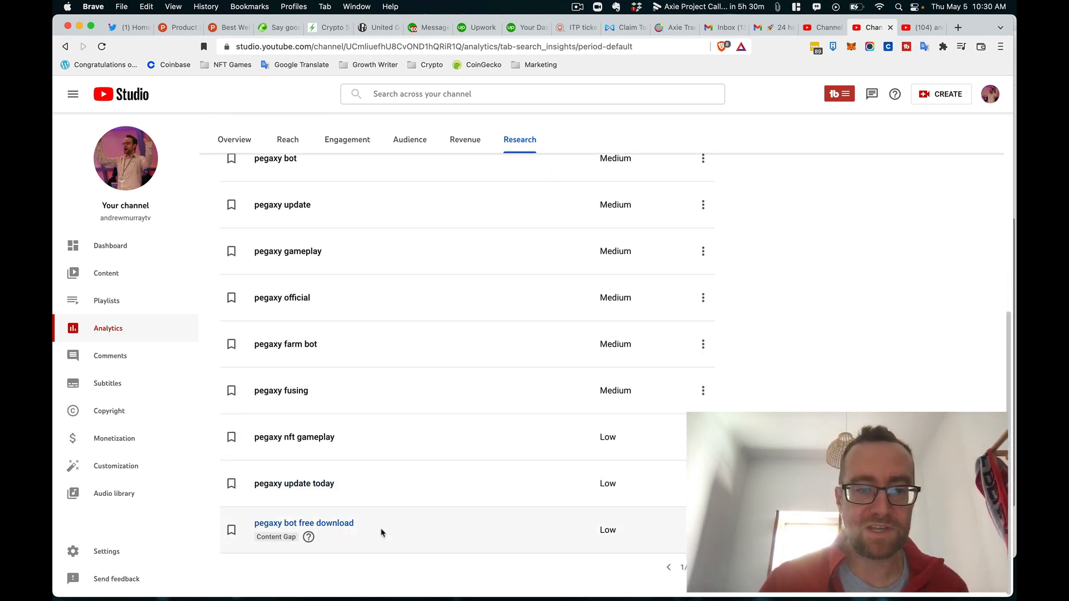
mouse_move(293, 507)
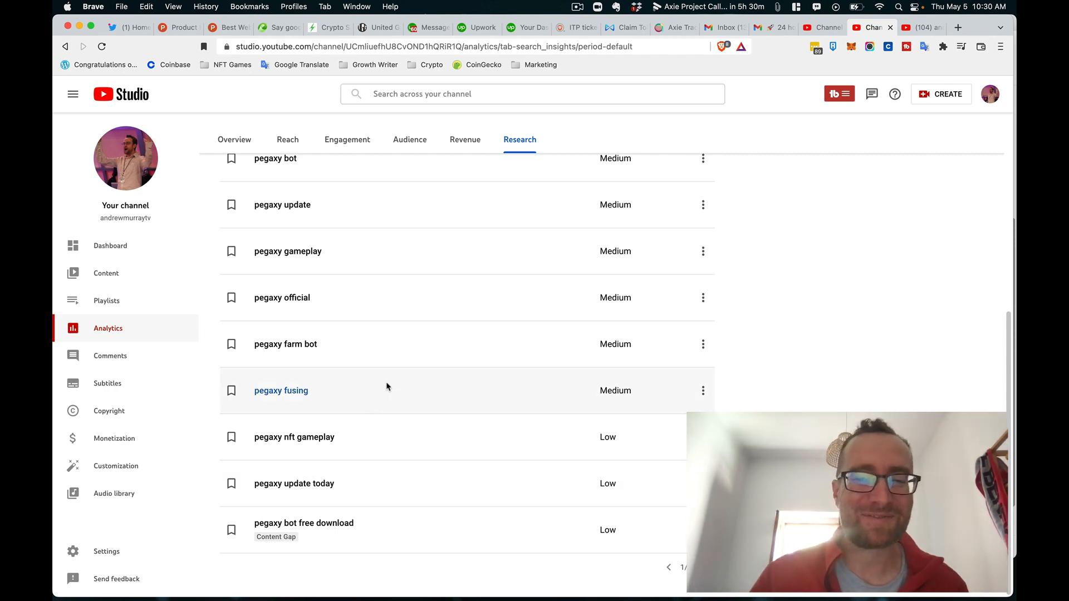
scroll(up, 3)
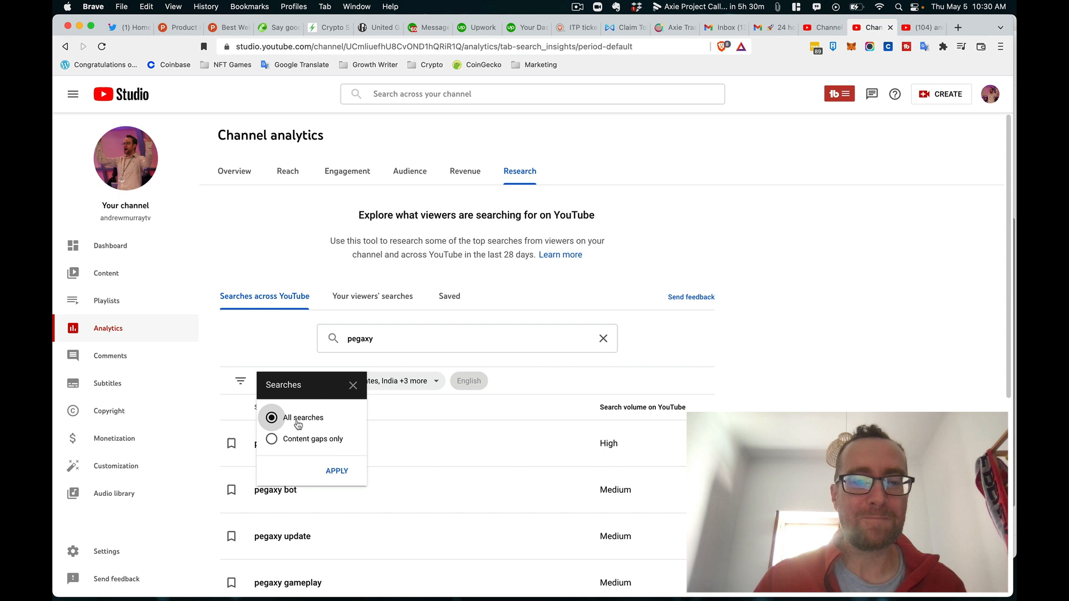
click(272, 438)
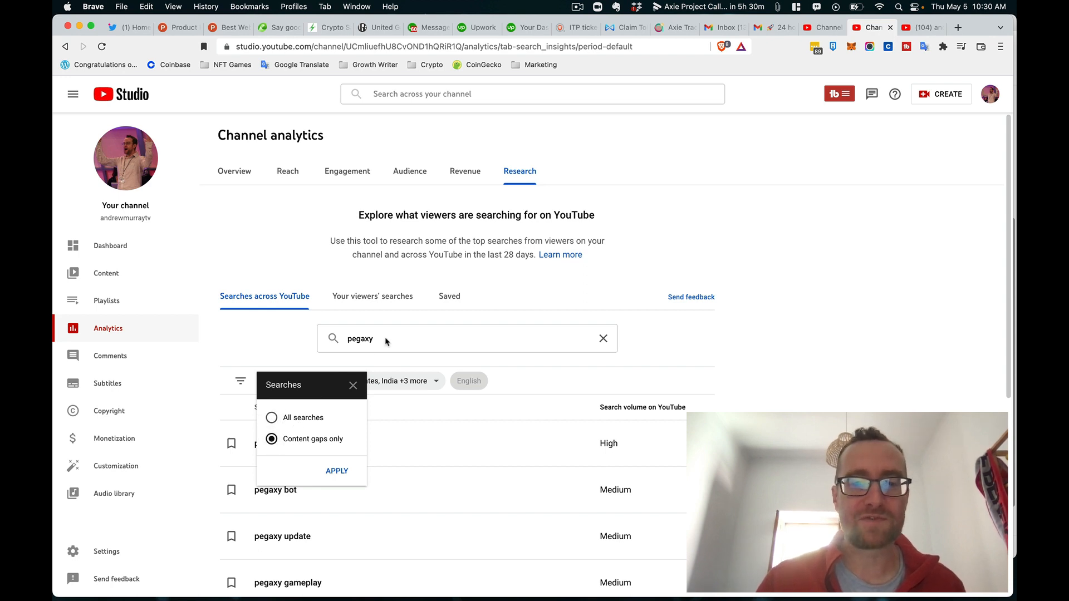
click(385, 338)
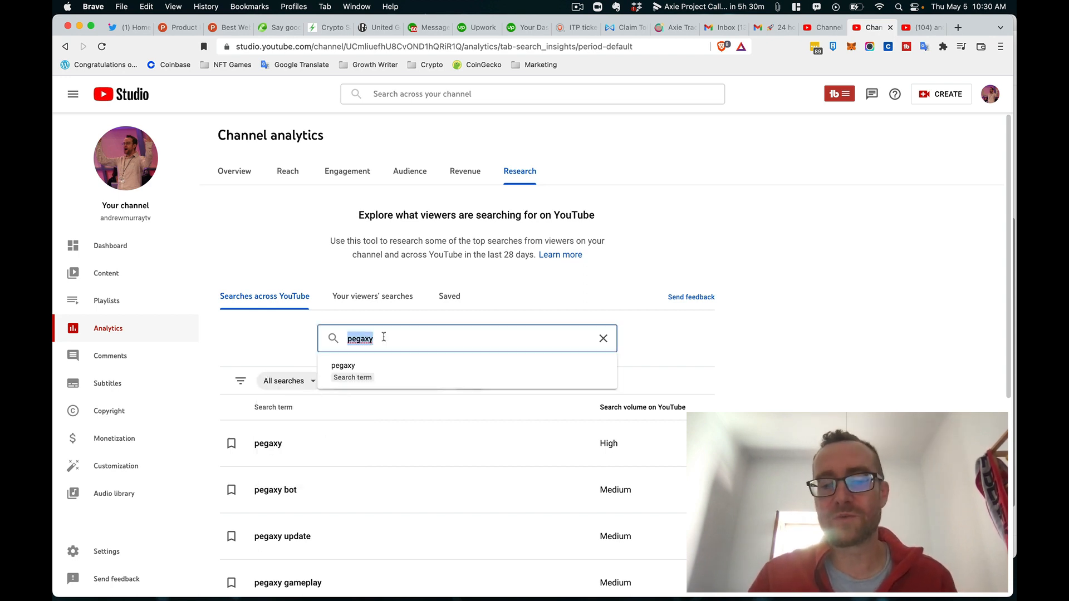
- Search by the Cryptocurrency topic suggestion from 'crypto' and review its high-volume terms
text(c)
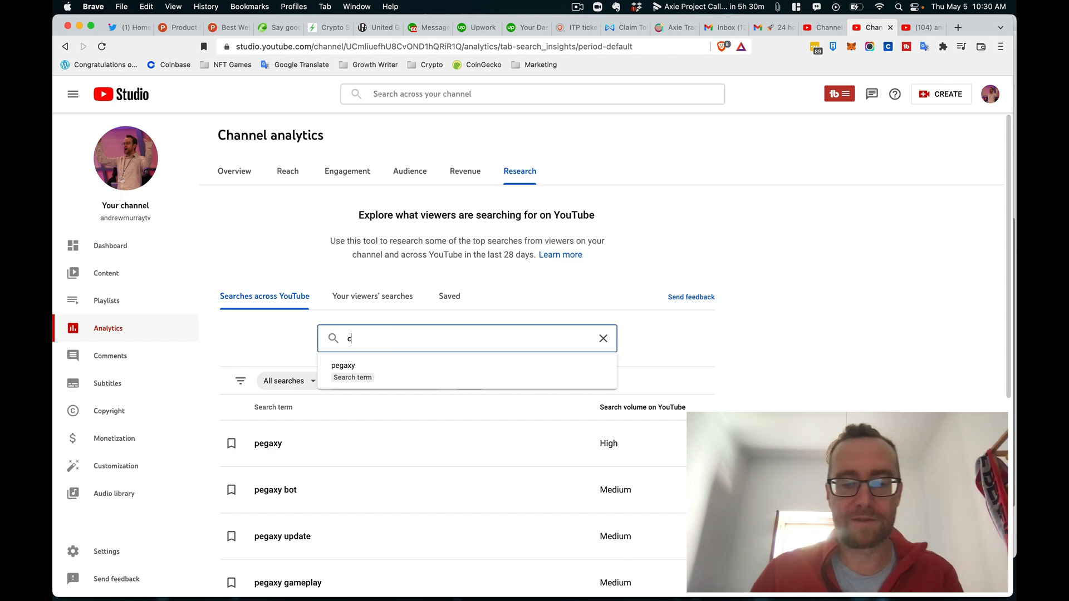
text(rypto)
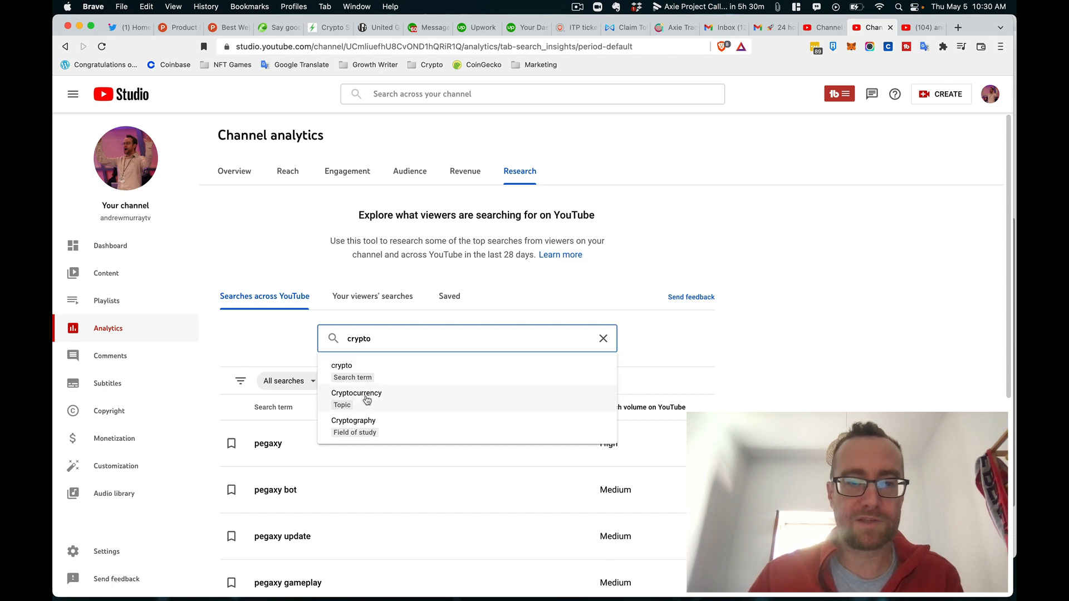
click(357, 393)
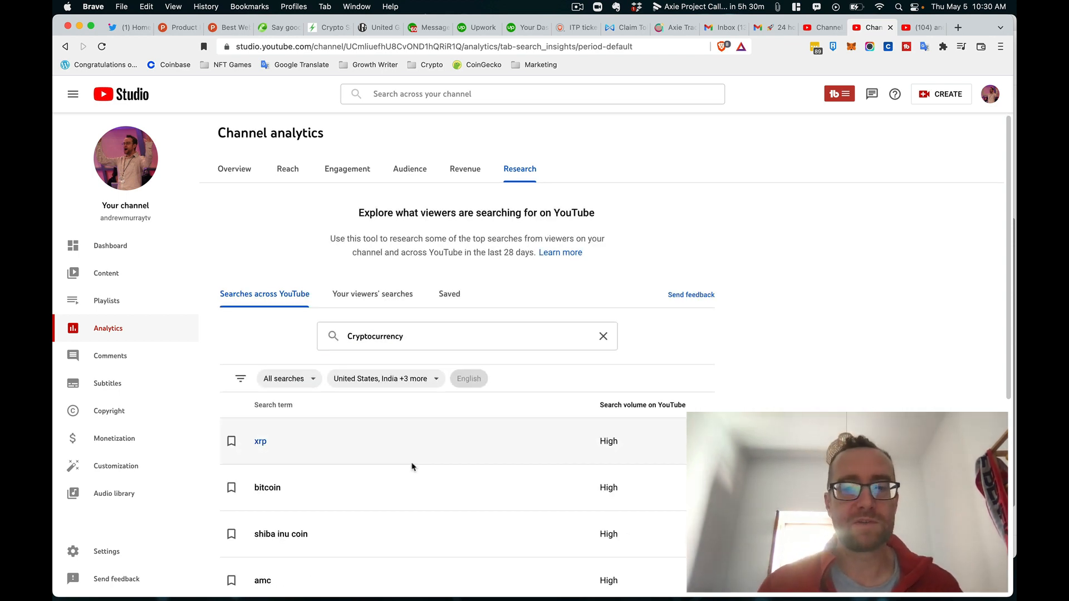
scroll(down, 3)
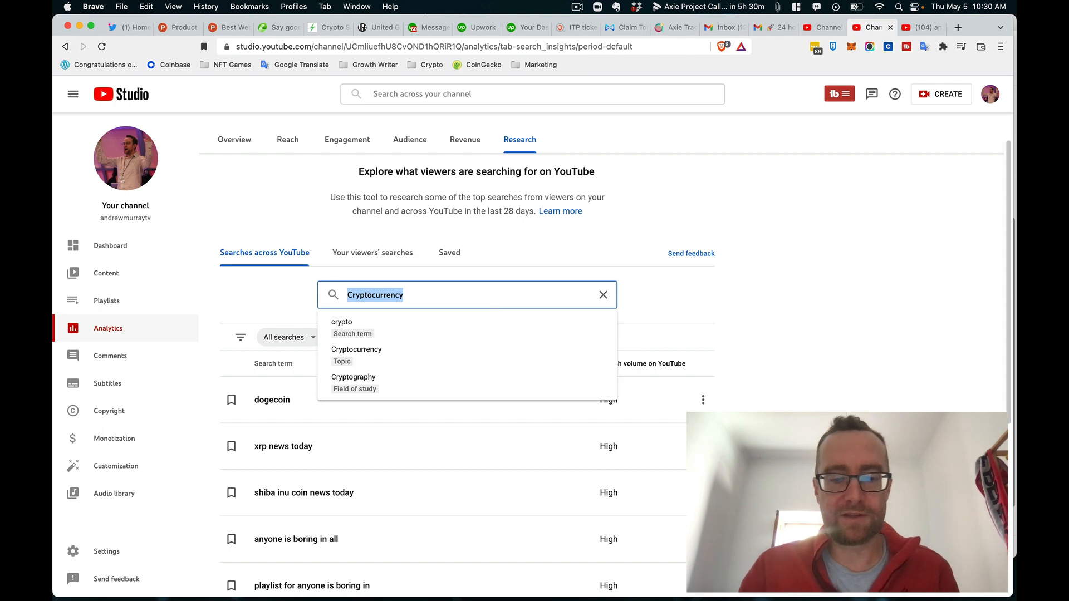
text(stepn)
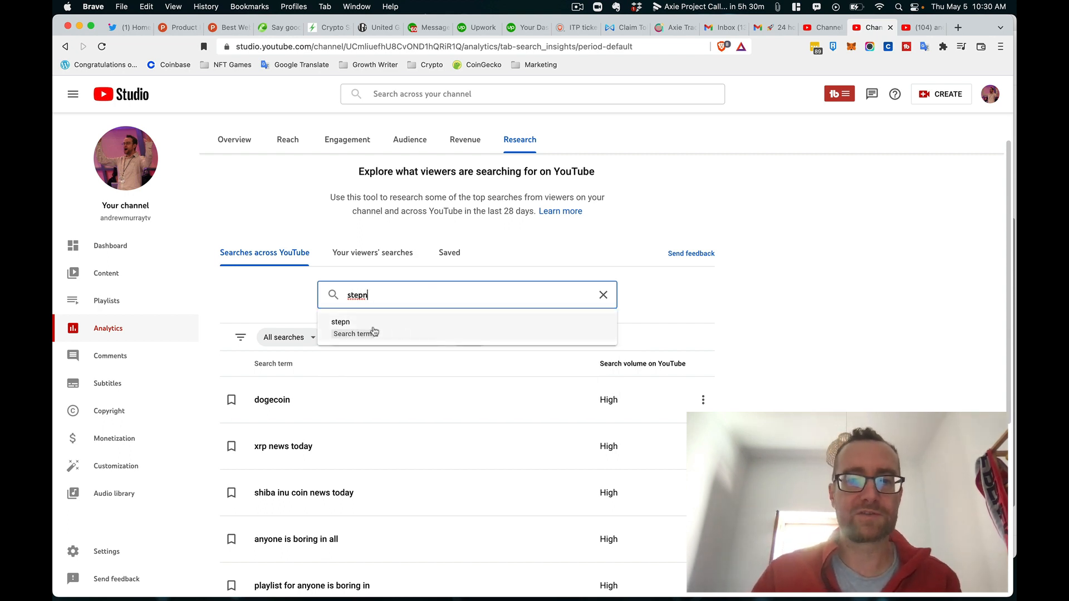
- Search YouTube-wide for 'stepn', review its terms and content gaps, and move to the second page
click(341, 322)
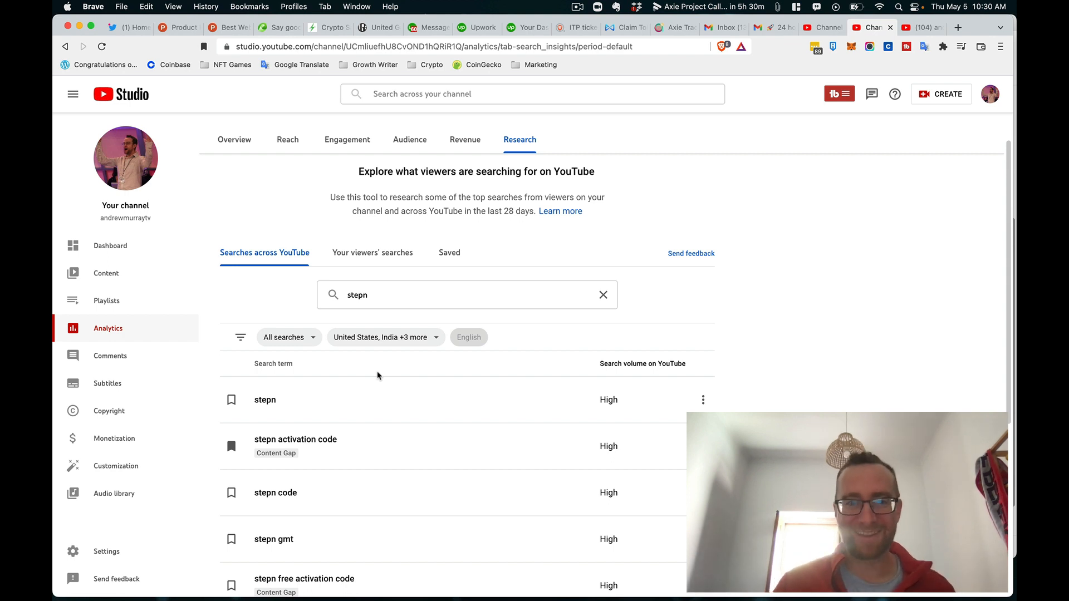
mouse_move(795, 361)
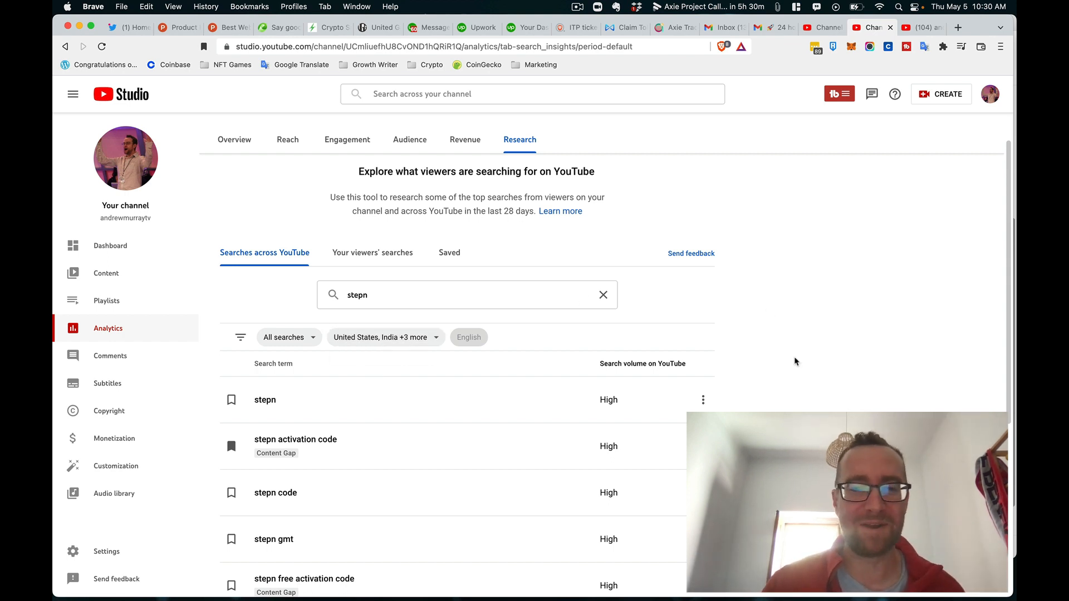
scroll(down, 3)
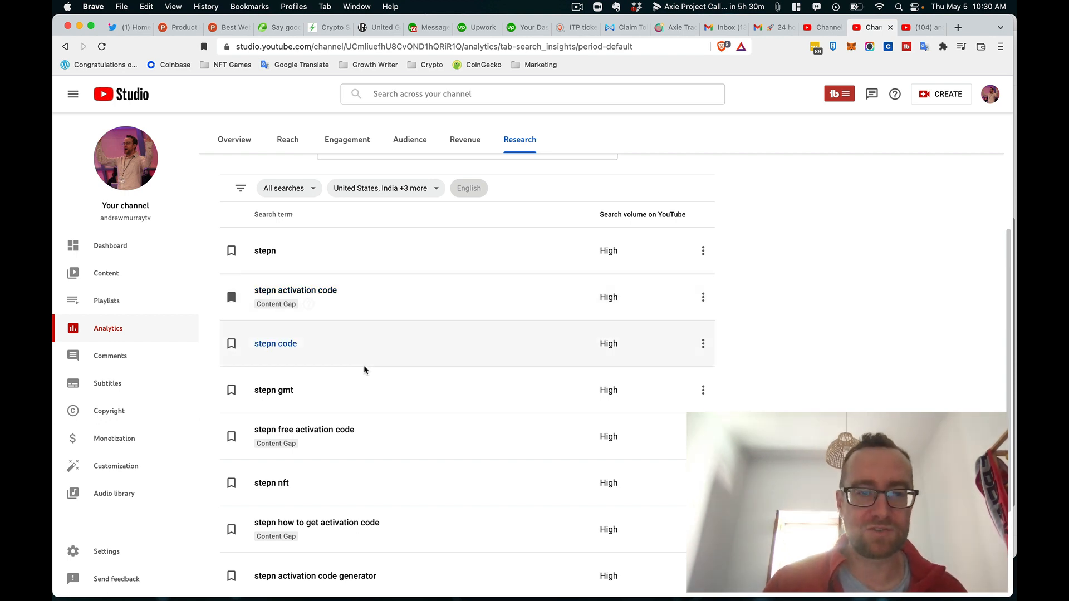
scroll(down, 3)
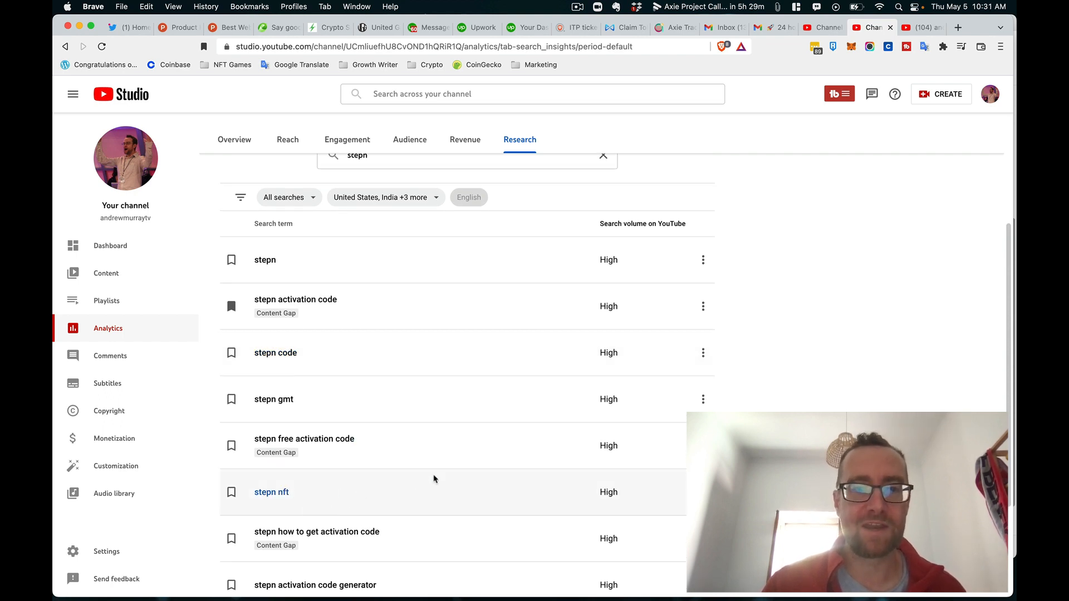
scroll(down, 3)
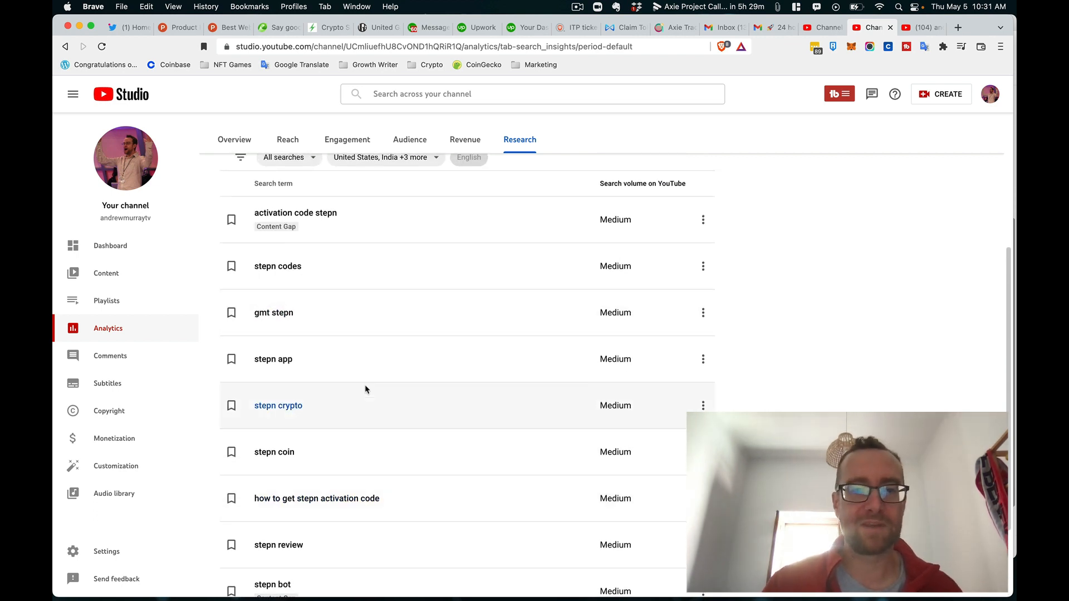
scroll(down, 3)
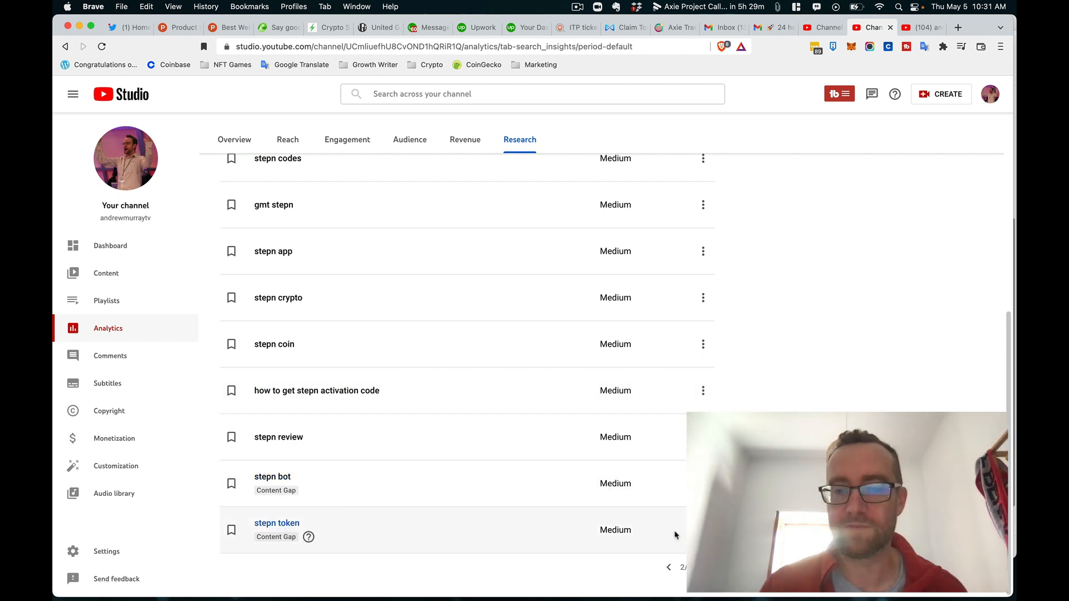
click(695, 567)
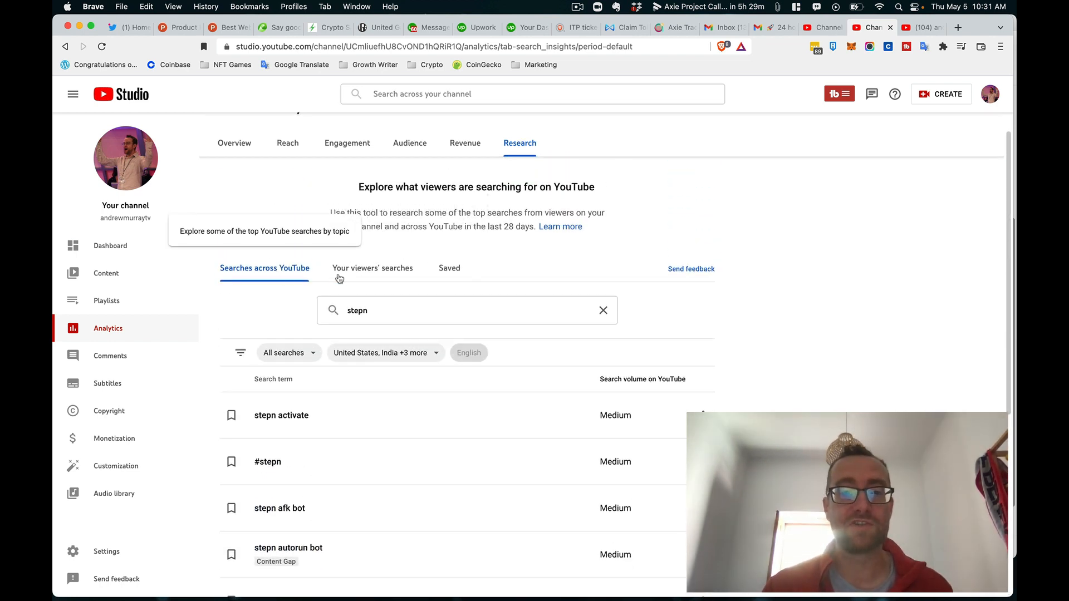
- Check the Saved terms list, then return to Your viewers' searches
click(372, 269)
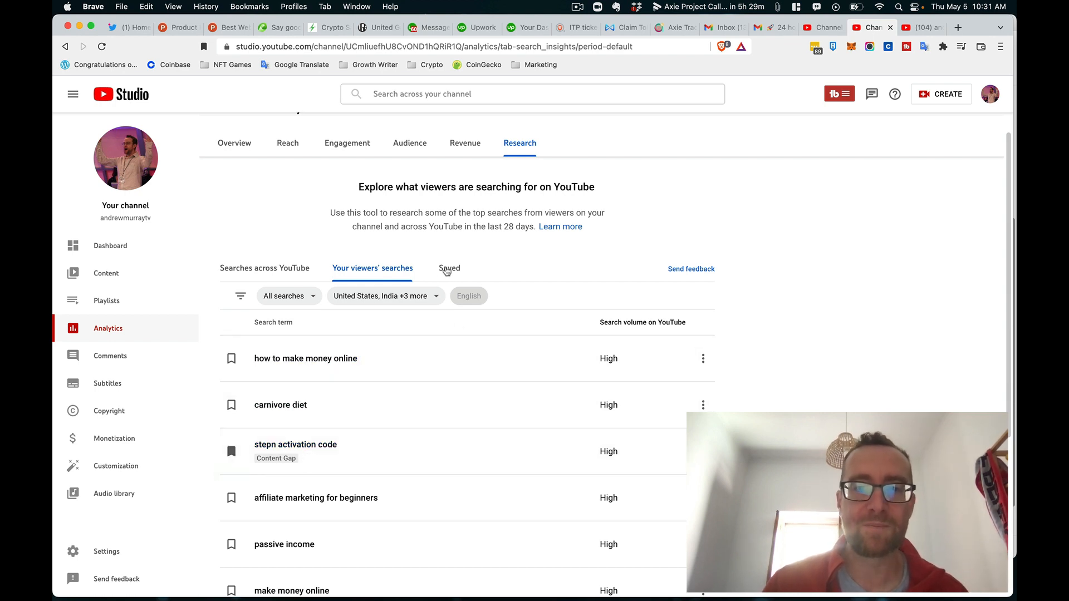
click(449, 269)
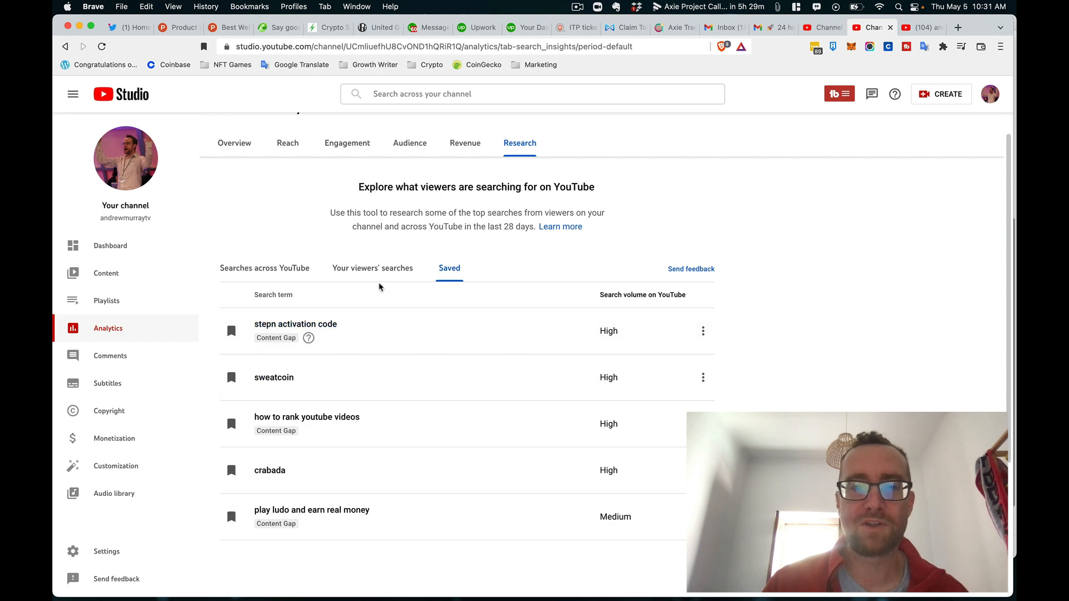
click(372, 268)
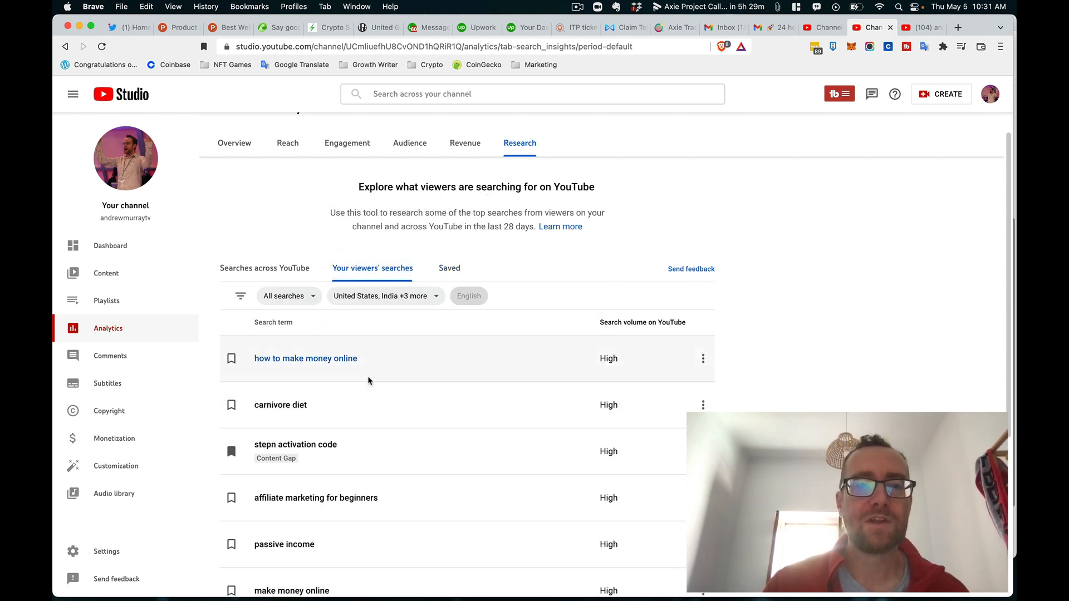
- Page through the viewers' top searches and bring up the all searches / content gaps filter
scroll(down, 3)
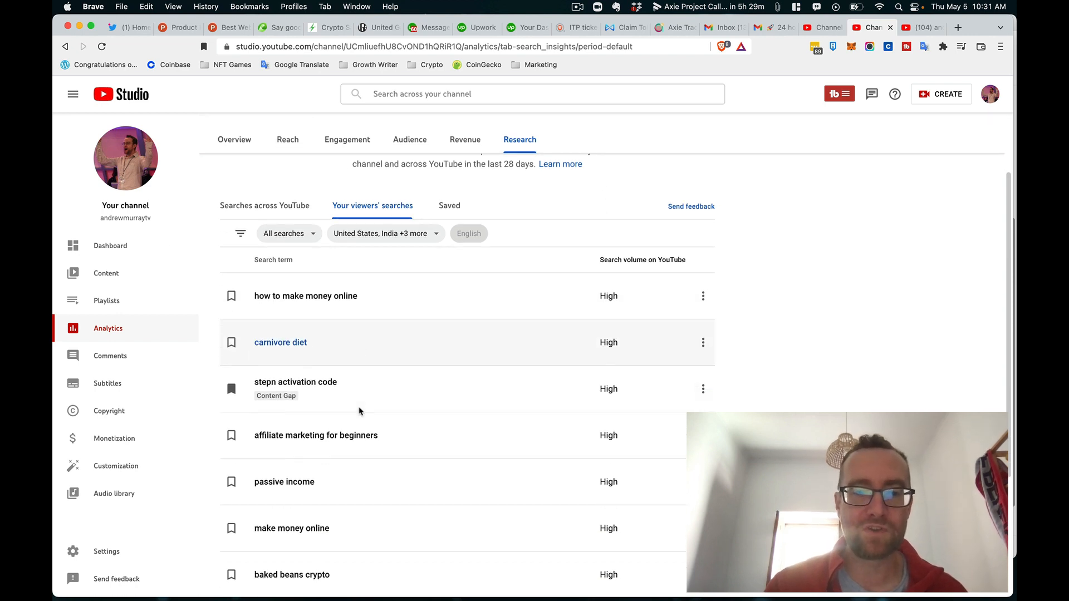
scroll(down, 3)
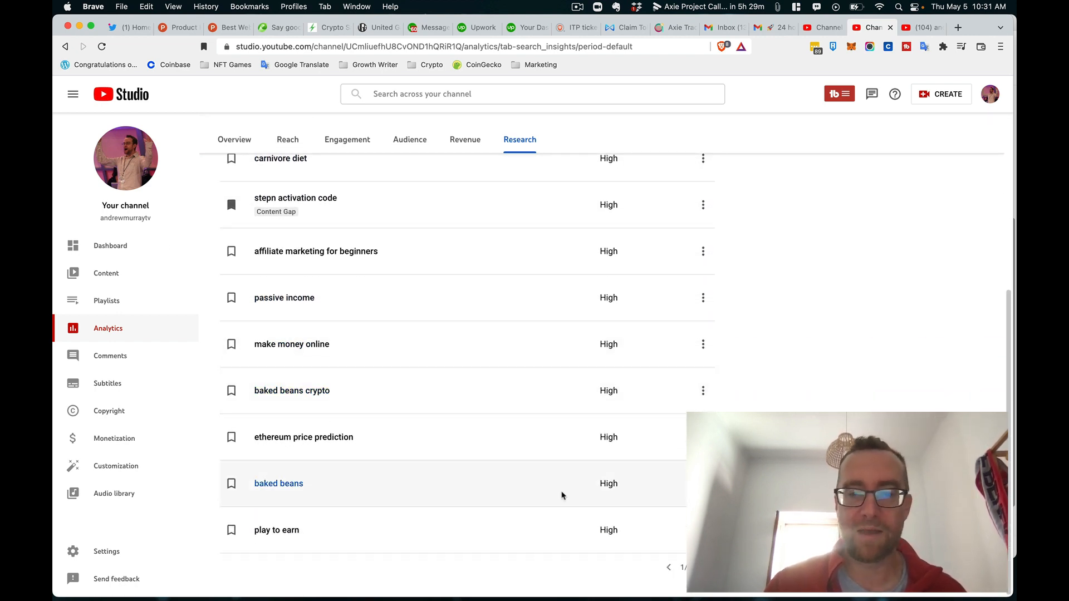
click(695, 567)
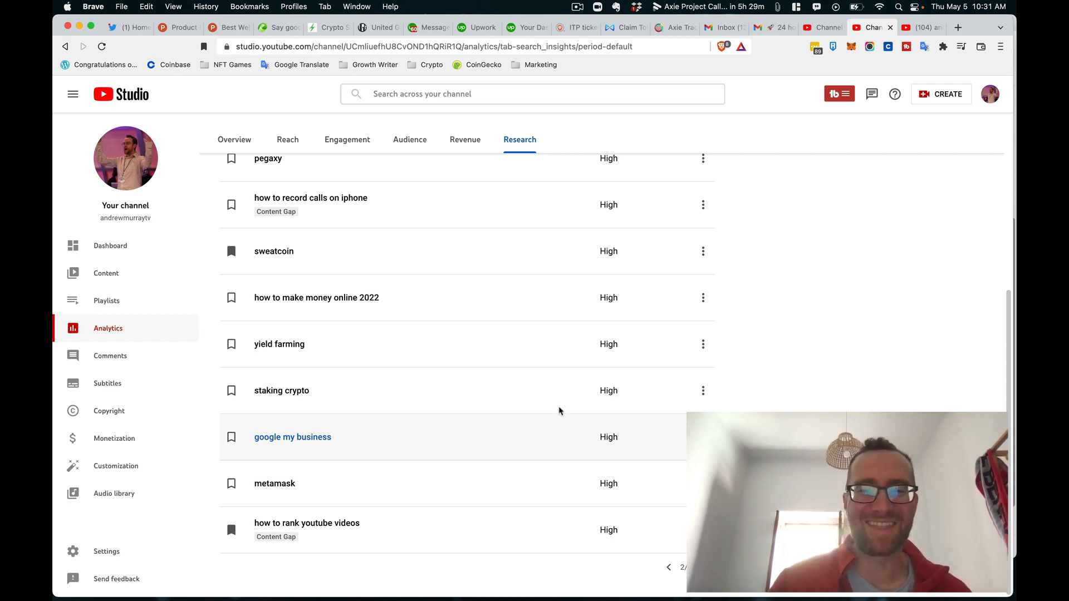
mouse_move(554, 396)
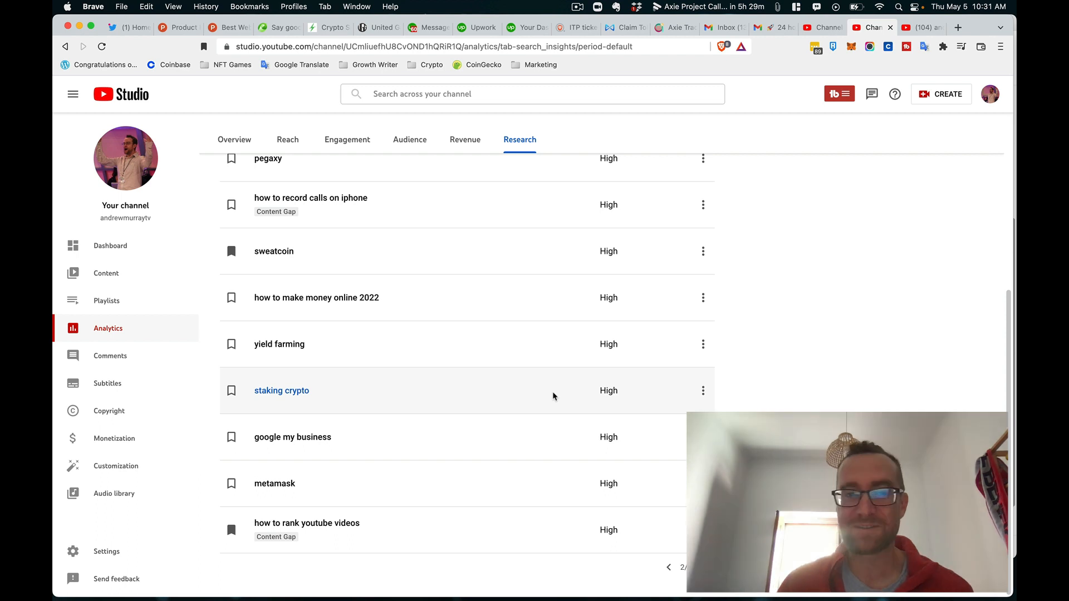
scroll(down, 3)
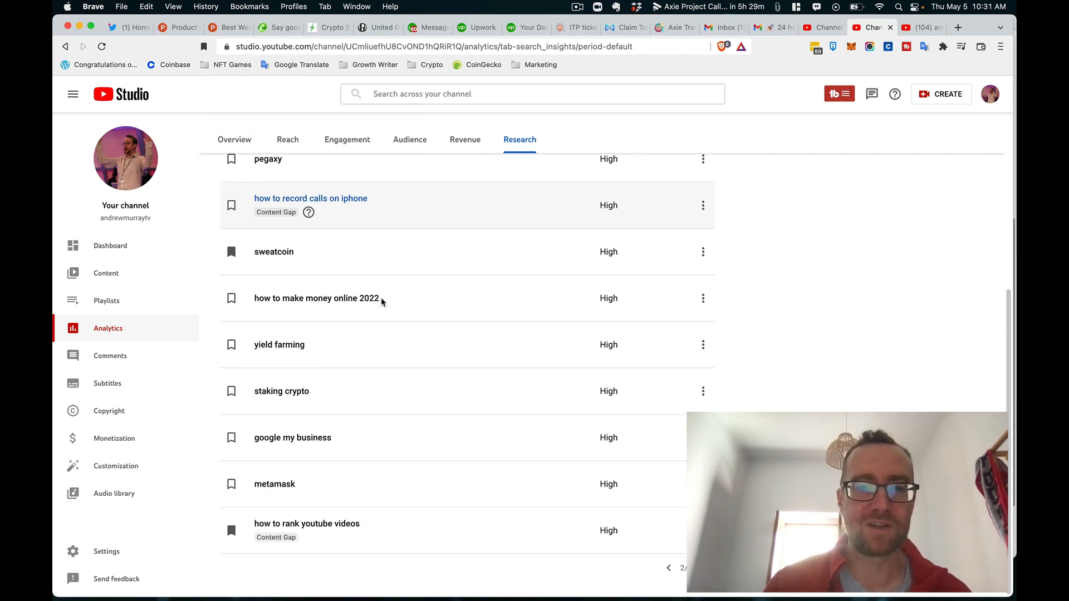
mouse_move(363, 533)
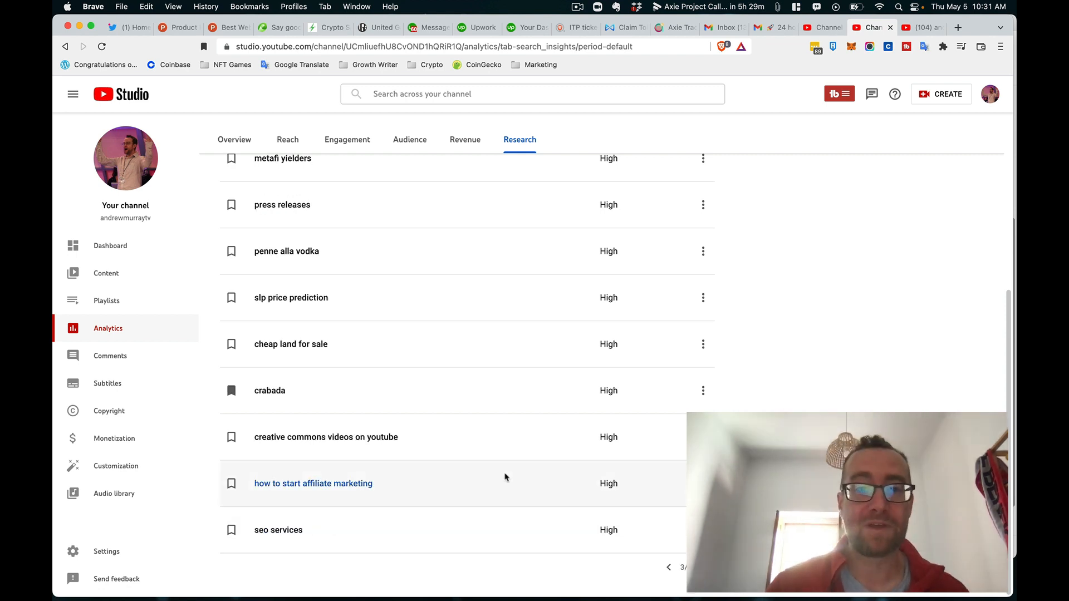
scroll(down, 3)
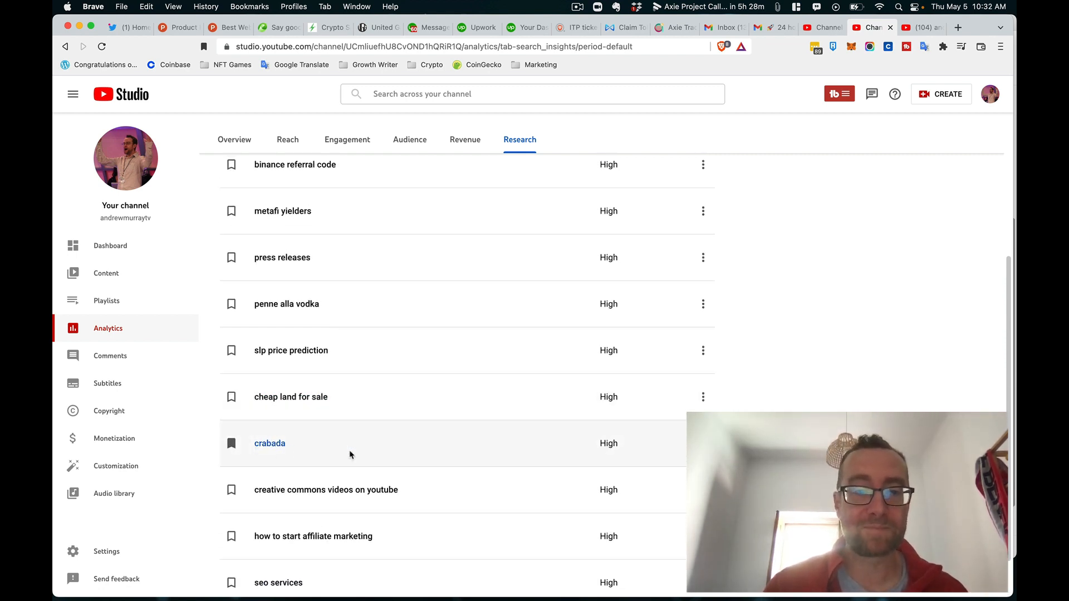
scroll(down, 3)
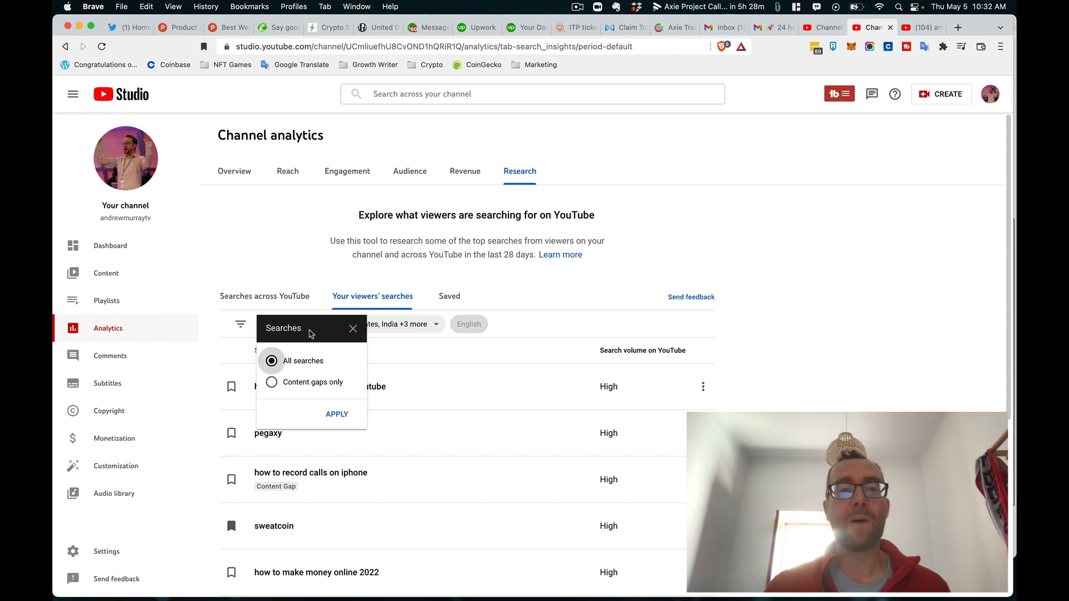
- Show content gaps only in viewers' searches and page through the filtered results
click(336, 414)
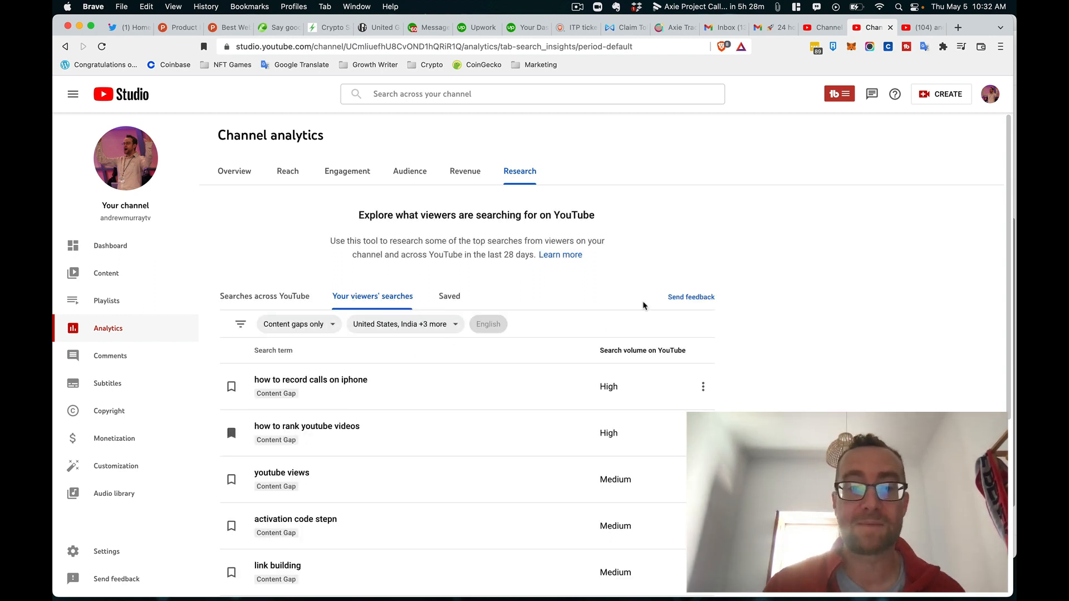
scroll(down, 3)
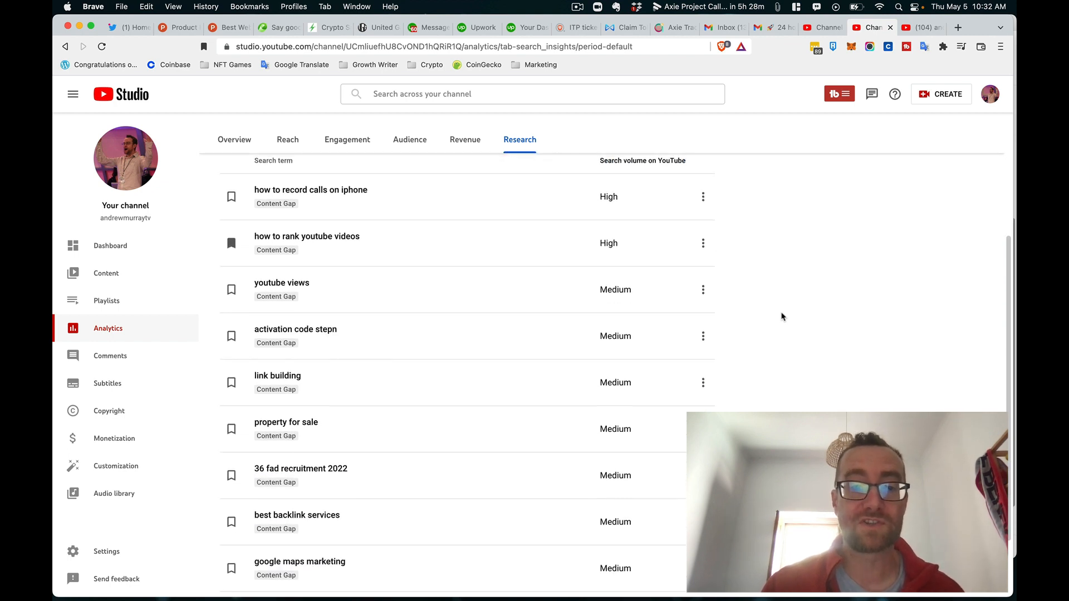
scroll(down, 3)
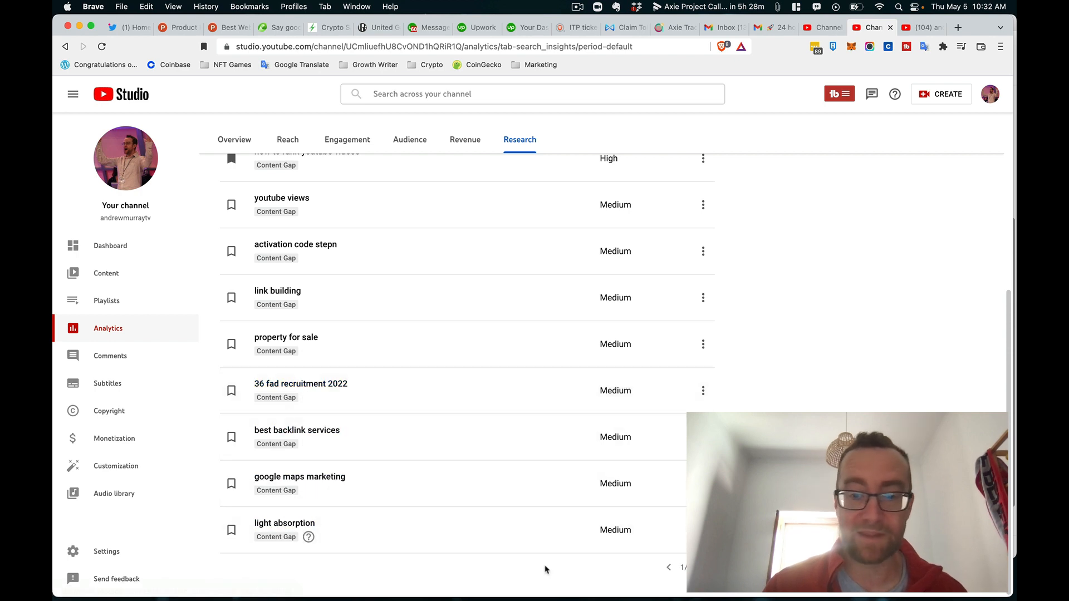
click(695, 566)
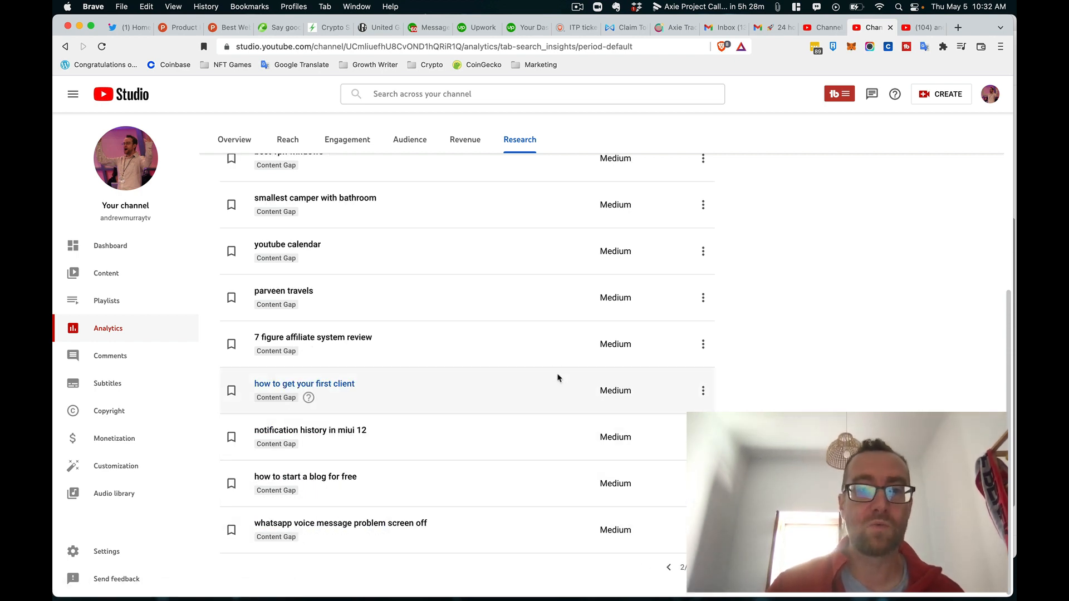
scroll(down, 3)
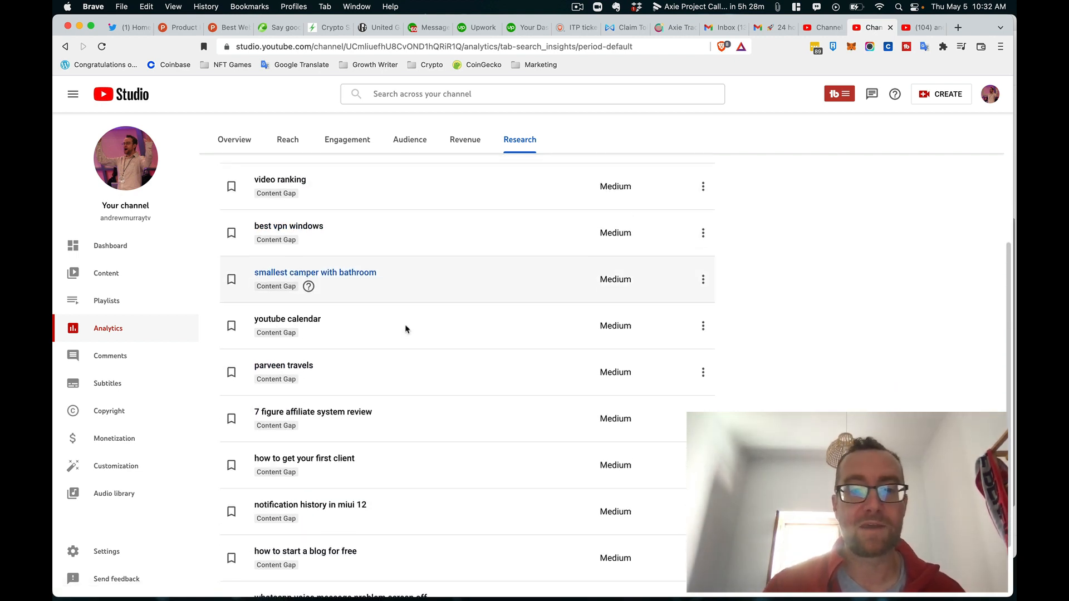
scroll(down, 3)
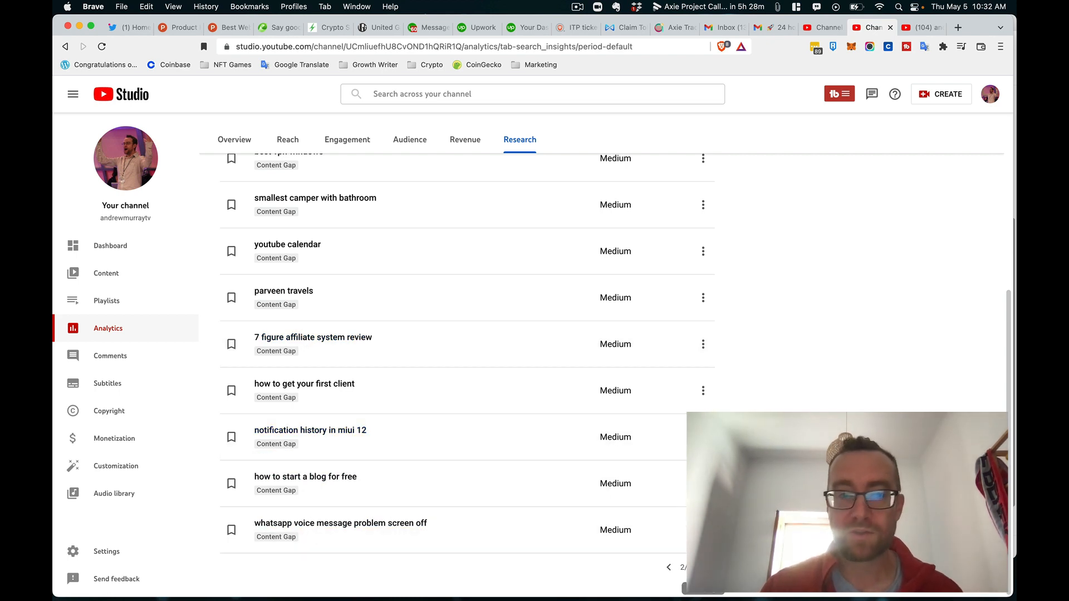
click(695, 567)
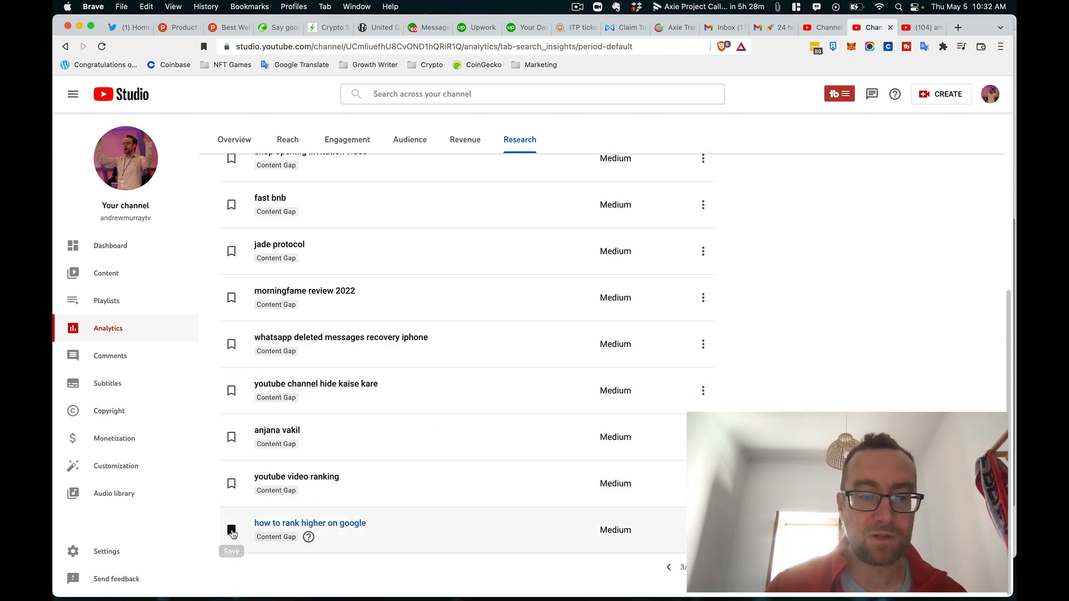
- Save the 'how to rank higher on google' search term with its bookmark
click(232, 534)
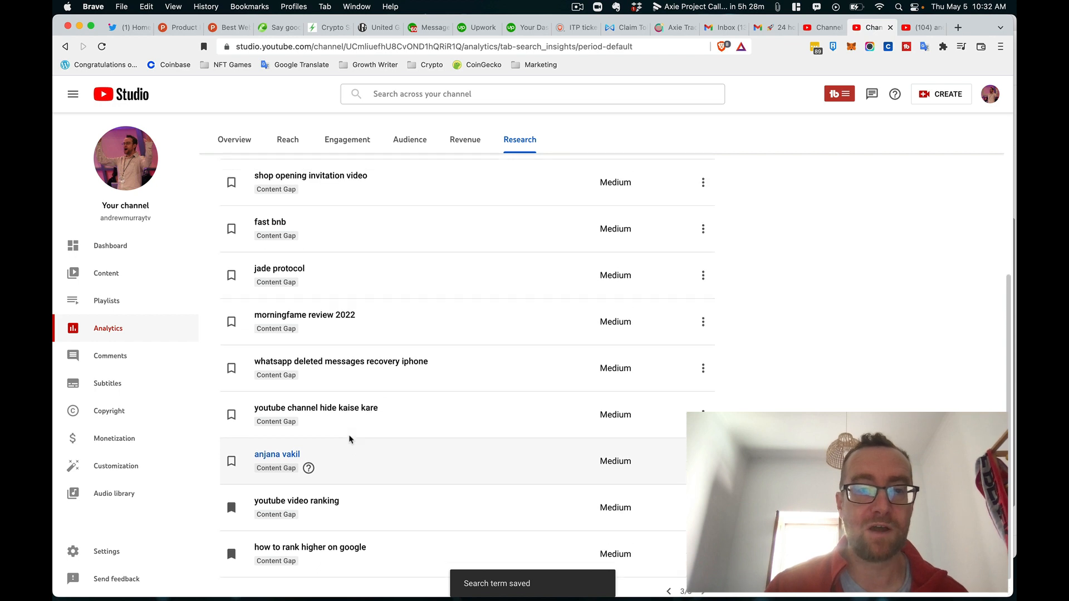